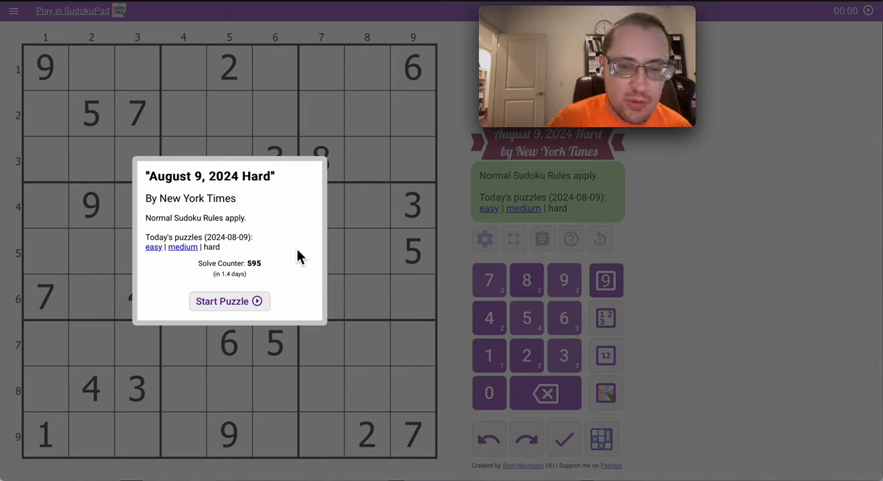
{"action": "mouse_move", "coordinate": [232, 312]}
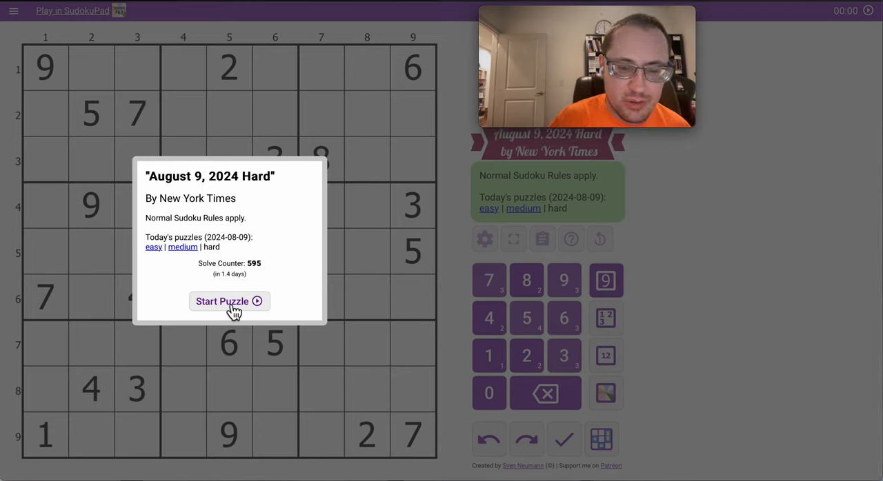
Step: Start the puzzle and place 9 in row 7 column 3 in digit mode
{"action": "left_click", "coordinate": [229, 301]}
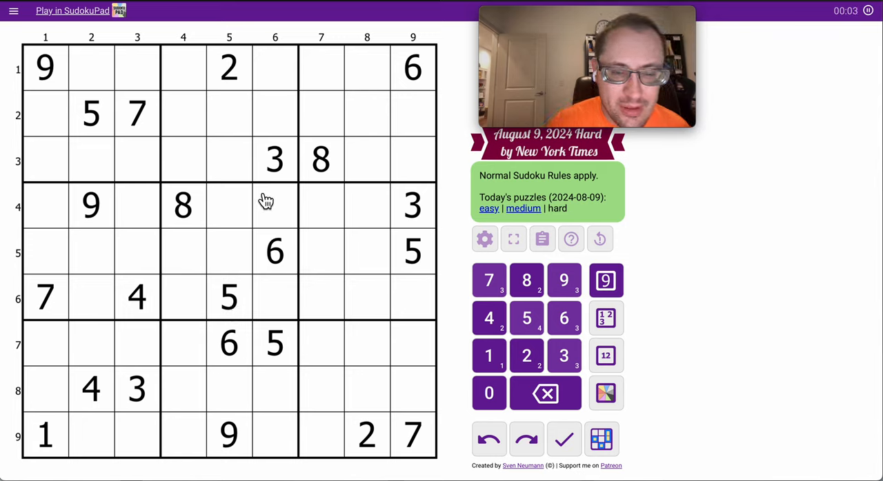
{"action": "mouse_move", "coordinate": [66, 222]}
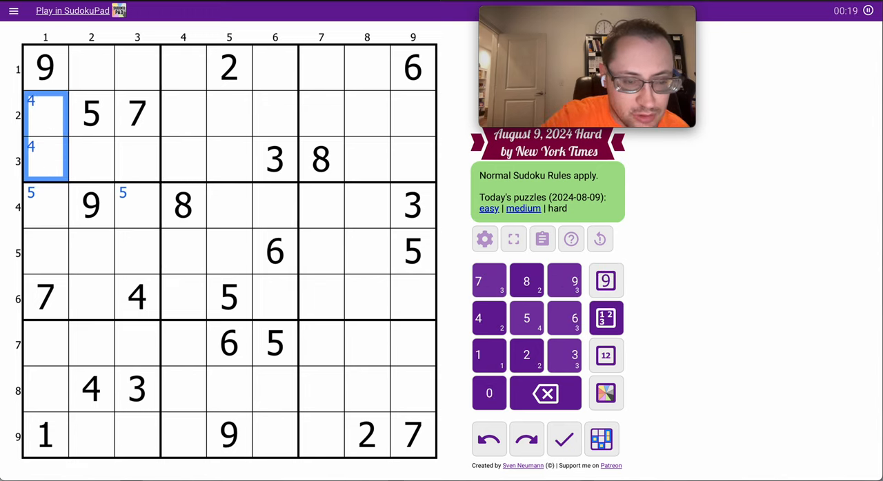
{"action": "left_click", "coordinate": [137, 343]}
{"action": "type", "text": "9"}
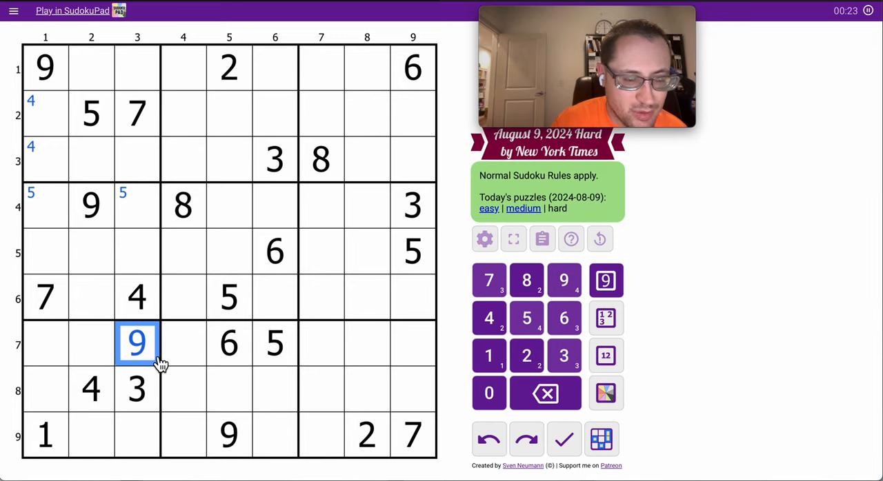
{"action": "left_click", "coordinate": [91, 206]}
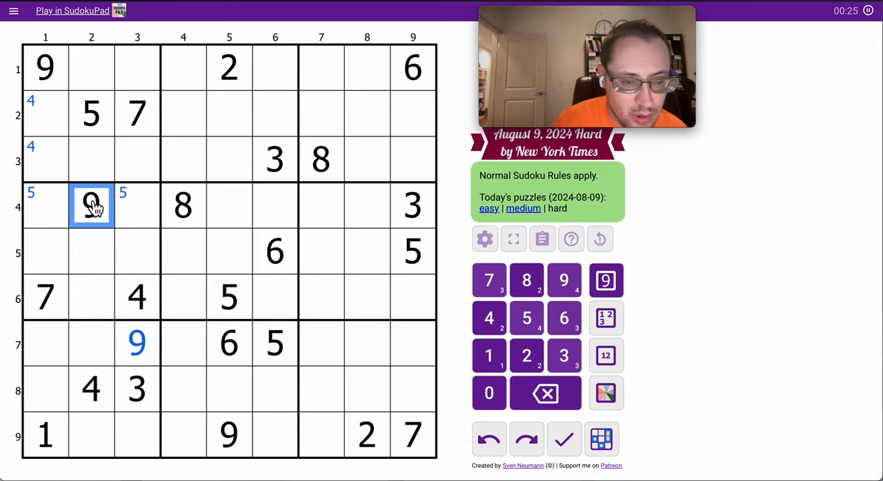
{"action": "left_click", "coordinate": [138, 436]}
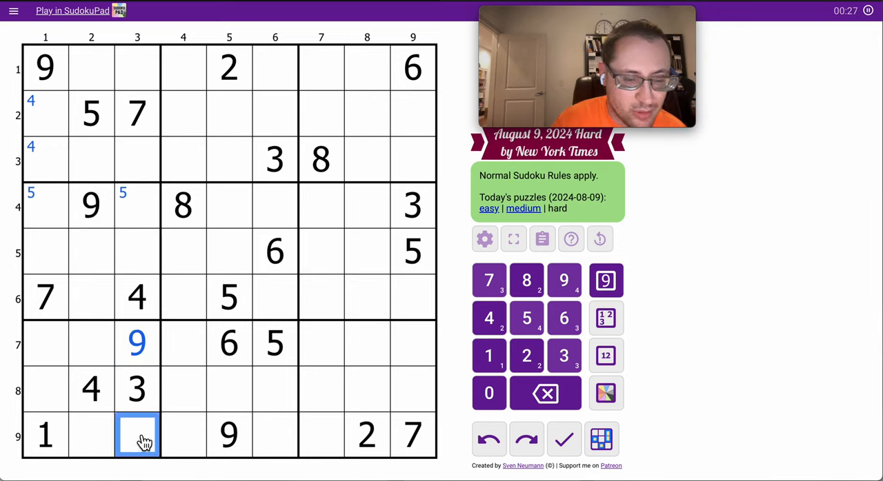
{"action": "left_click", "coordinate": [320, 389]}
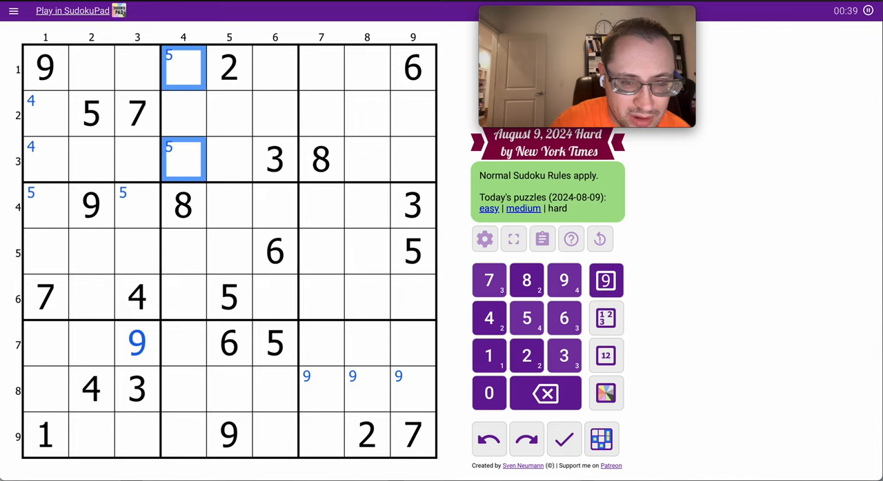
Step: Pencil corner candidates 4, 5, 6, 9 and 3 into cells around the top box, row 8–9 and column 4
{"action": "left_click", "coordinate": [182, 113]}
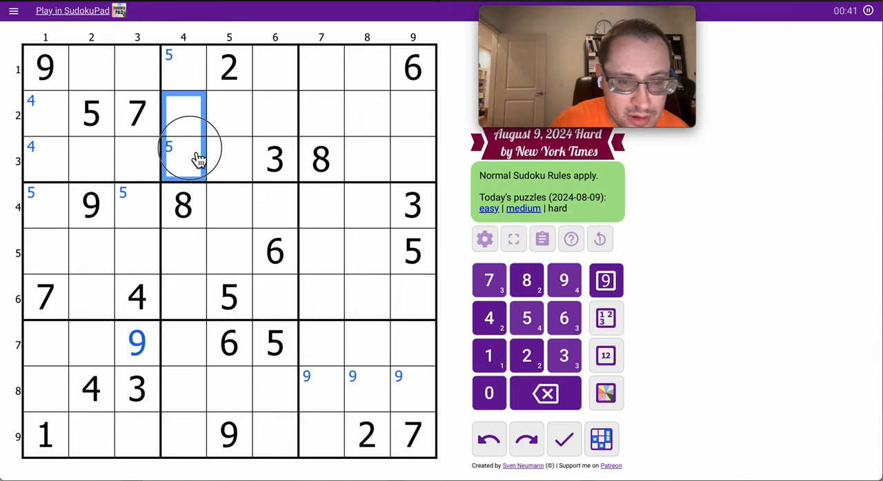
{"action": "left_click", "coordinate": [562, 317]}
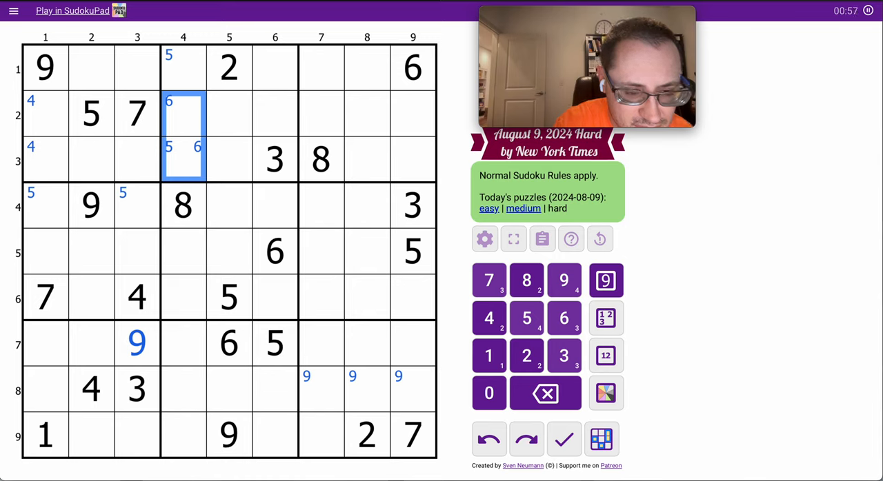
{"action": "left_click", "coordinate": [46, 344]}
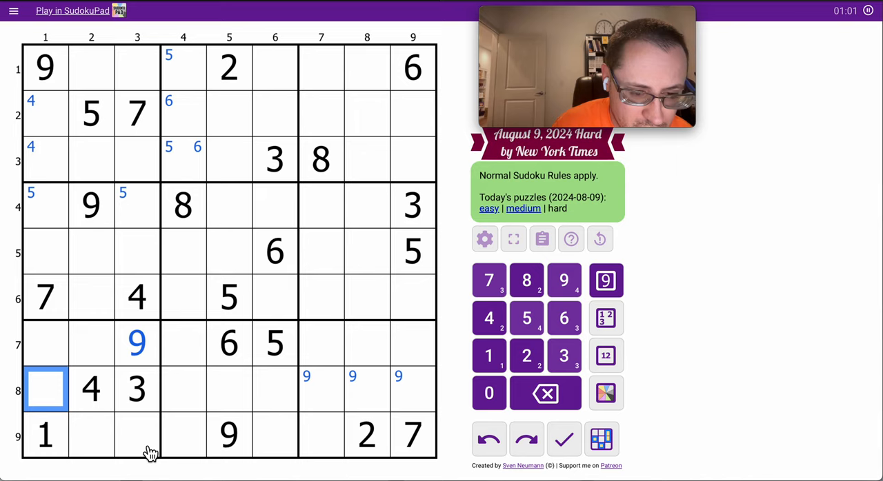
{"action": "left_click", "coordinate": [137, 436]}
{"action": "type", "text": "5"}
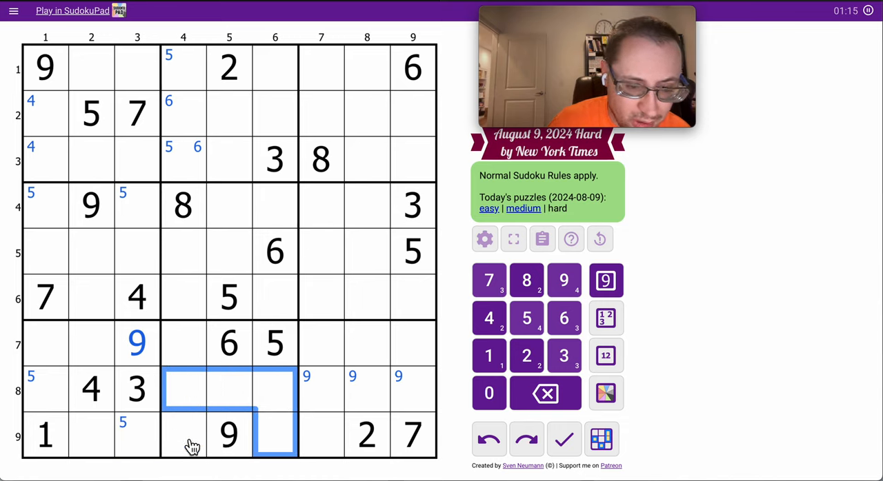
{"action": "left_click", "coordinate": [182, 345]}
{"action": "type", "text": "3"}
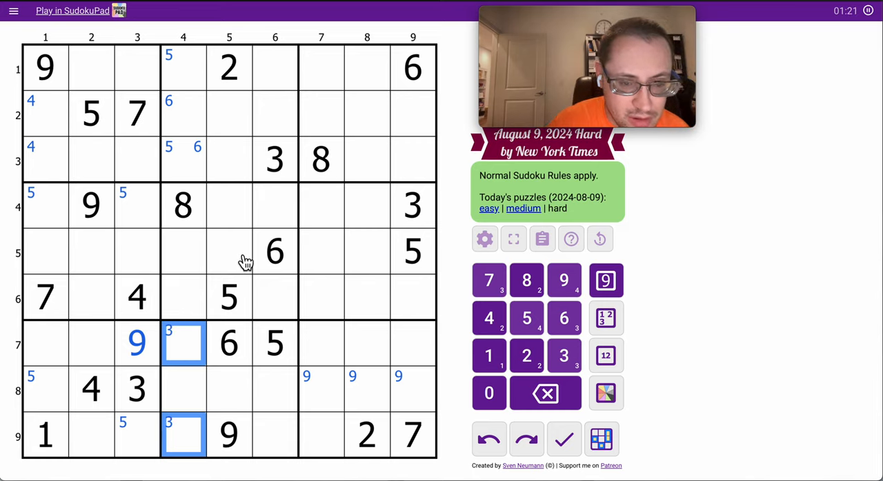
Step: Enter 3 in r2c1, 4 in r3c1, 3s in r5c5 and r6c2, and corner 3s in r1c7–r1c8
{"action": "left_click", "coordinate": [229, 251]}
{"action": "type", "text": "3"}
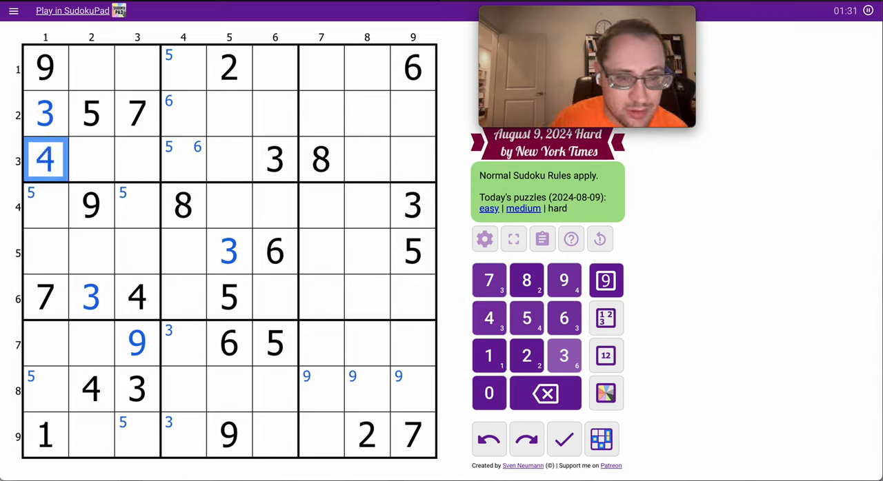
{"action": "left_click", "coordinate": [320, 66]}
{"action": "type", "text": "3"}
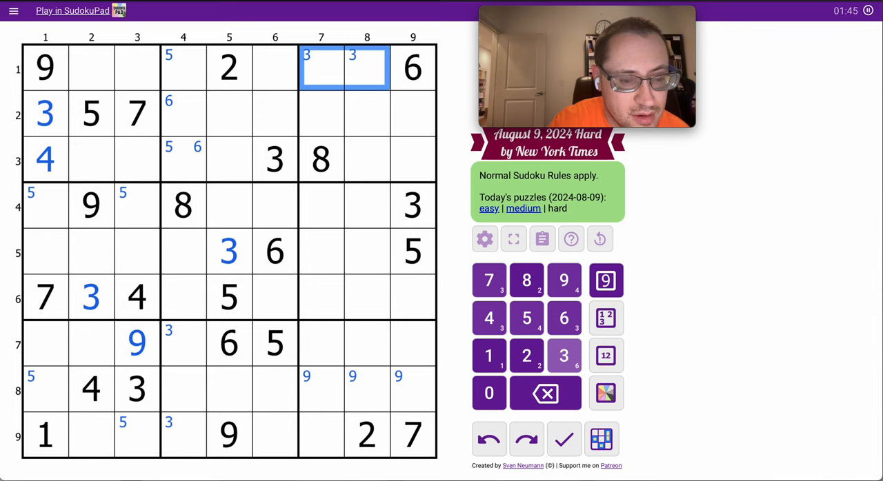
{"action": "left_click", "coordinate": [44, 159]}
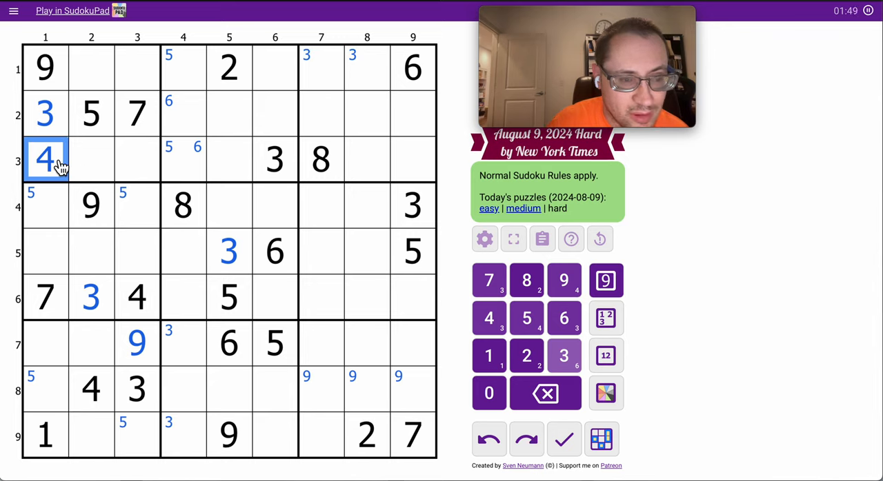
{"action": "left_click", "coordinate": [91, 113]}
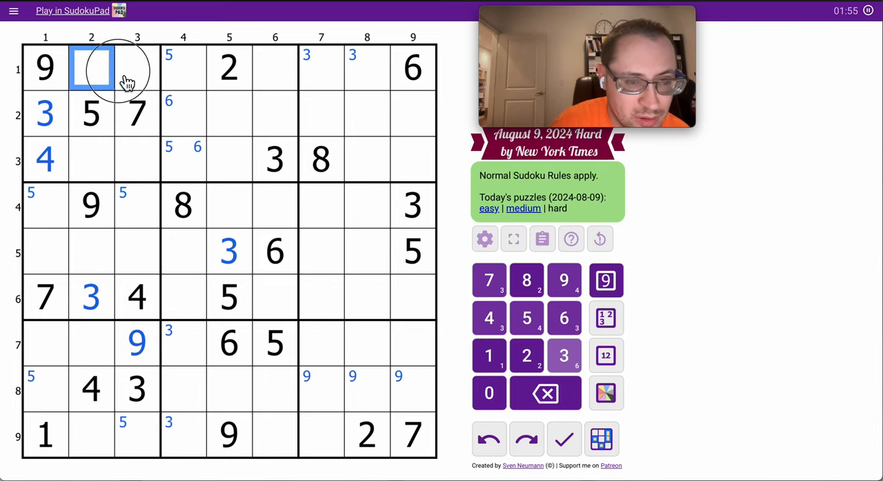
{"action": "left_click", "coordinate": [91, 160]}
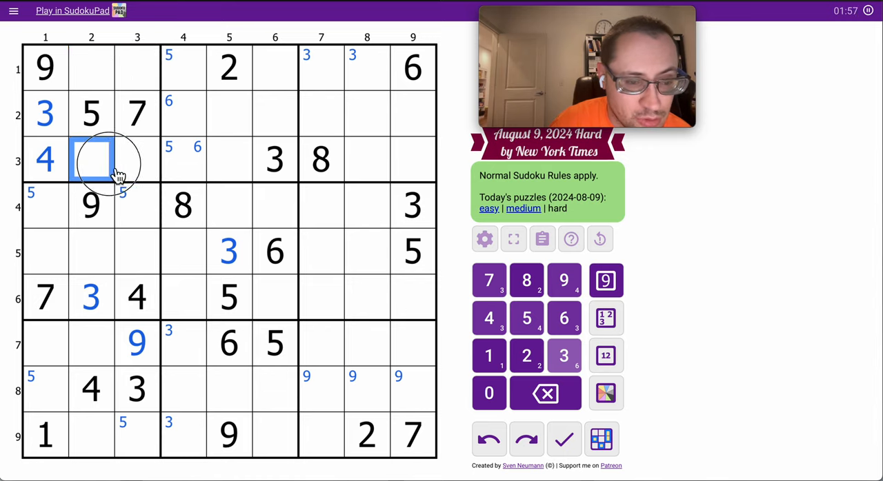
Step: Add centre candidates 18 in r1c2–3 and 26 in r3c2–3, plus corner 8s in row 2
{"action": "left_click", "coordinate": [604, 356]}
{"action": "type", "text": "26"}
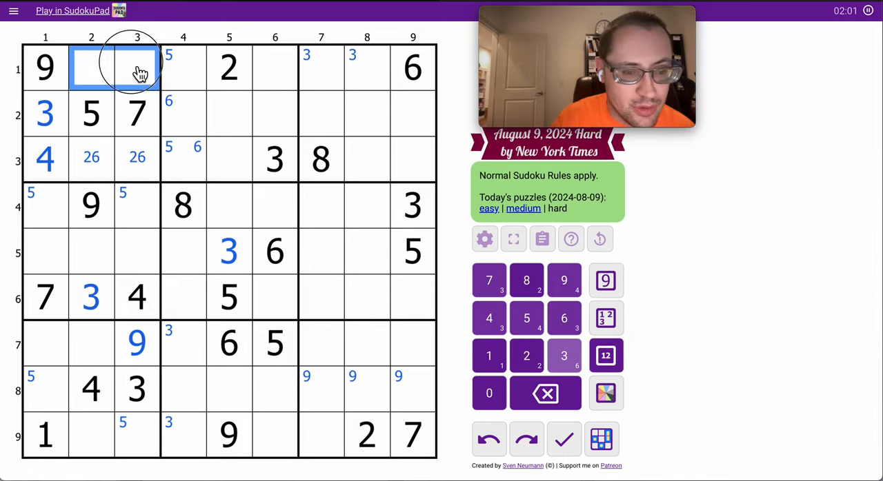
{"action": "left_click", "coordinate": [604, 356]}
{"action": "type", "text": "18"}
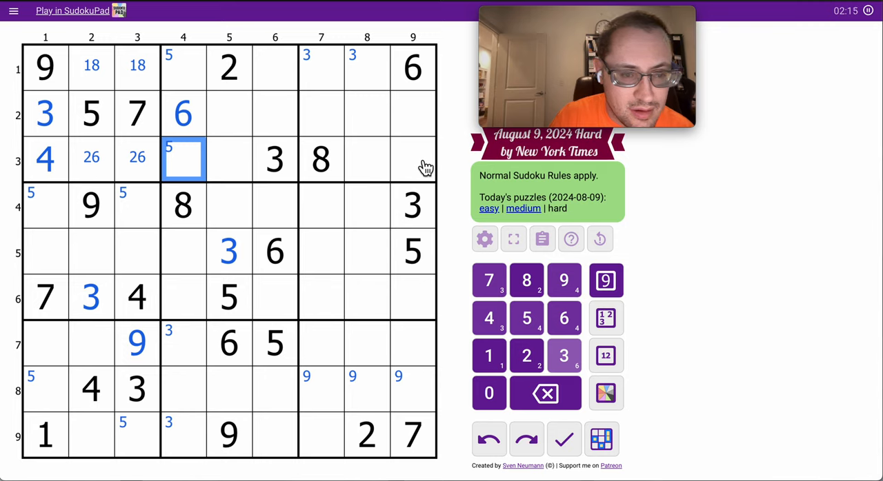
{"action": "left_click", "coordinate": [320, 160]}
{"action": "type", "text": "8"}
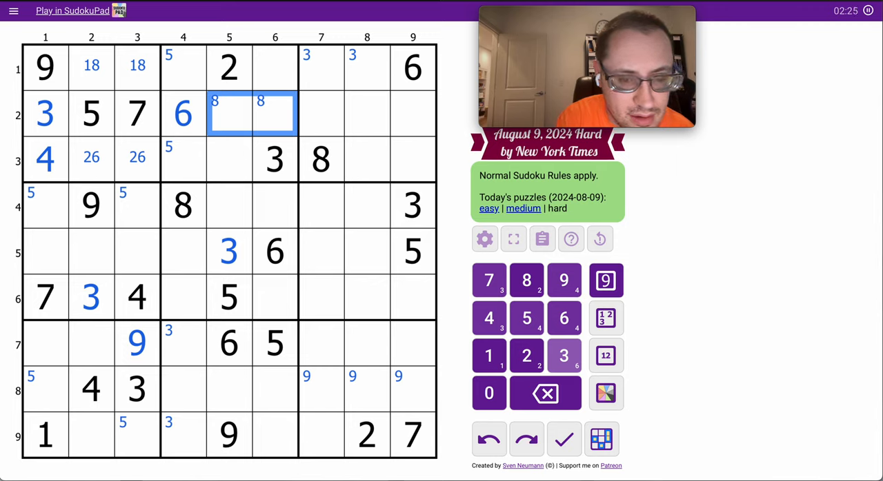
Step: Enter 6 in r2c4, centre 129 in r3c9 and centre 12 across r2c5–9
{"action": "left_click", "coordinate": [412, 159]}
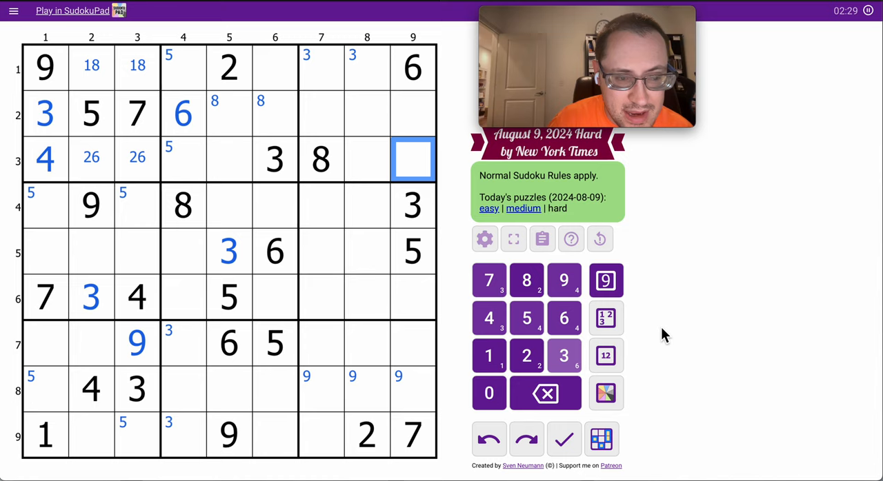
{"action": "left_click", "coordinate": [606, 356]}
{"action": "type", "text": "129"}
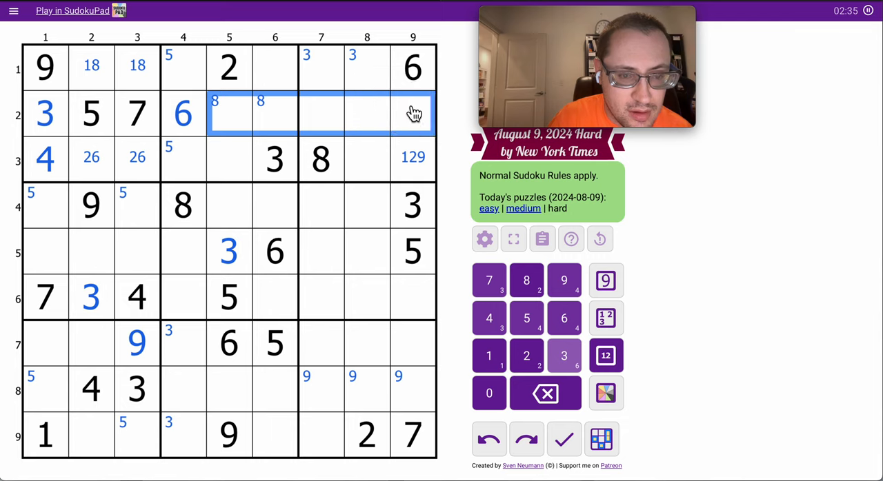
{"action": "left_click", "coordinate": [604, 356]}
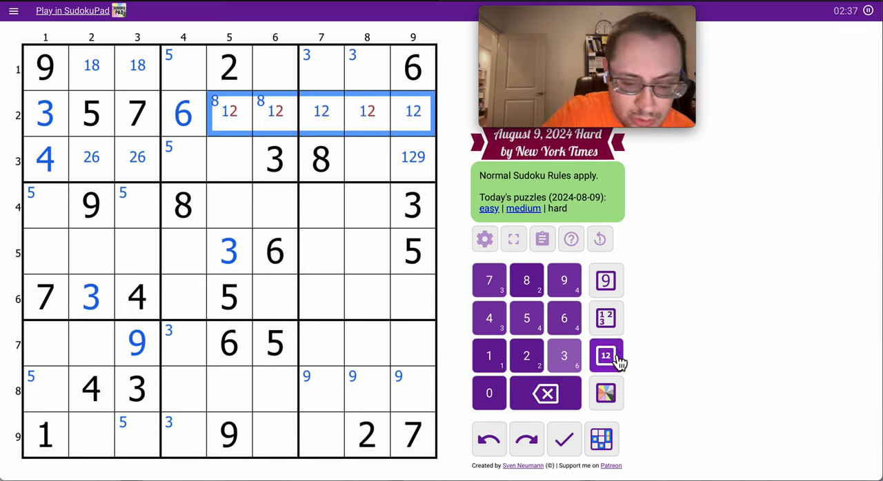
Step: Enter centre candidates 1579 in r3c4 and r3c8, correcting the typed 0157
{"action": "left_click", "coordinate": [604, 356]}
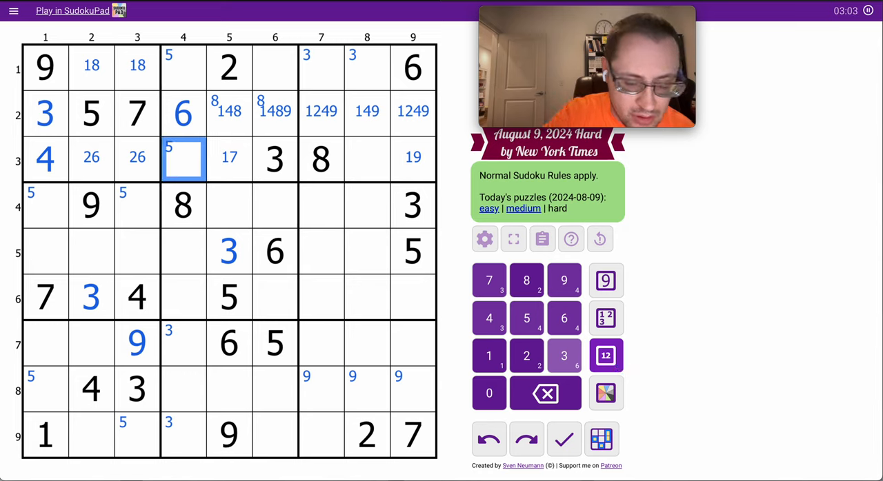
{"action": "type", "text": "0157"}
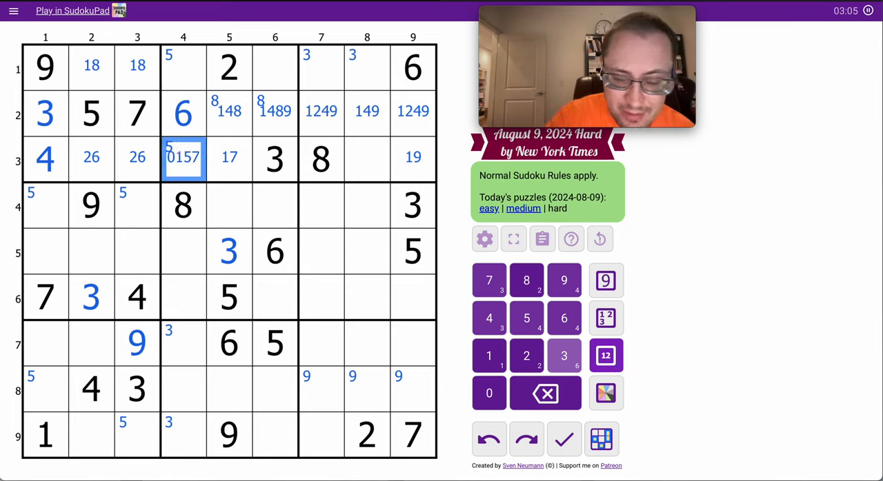
{"action": "left_click", "coordinate": [366, 159]}
{"action": "type", "text": "1579"}
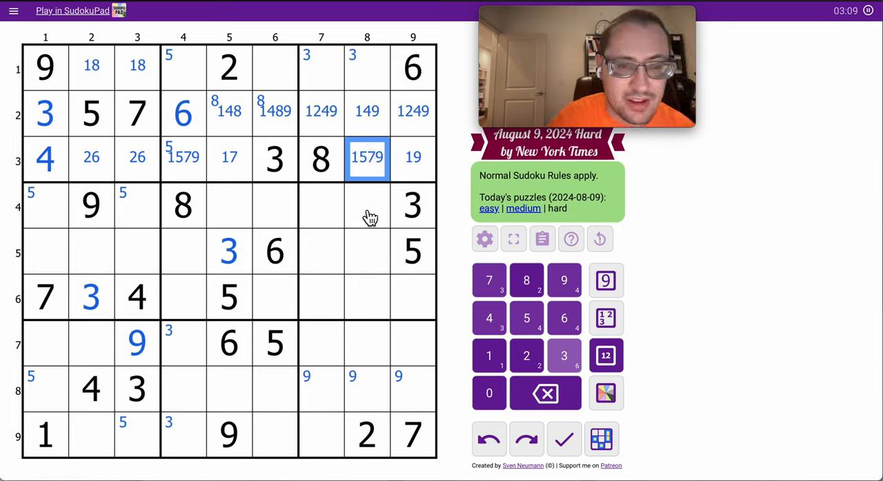
{"action": "mouse_move", "coordinate": [357, 253]}
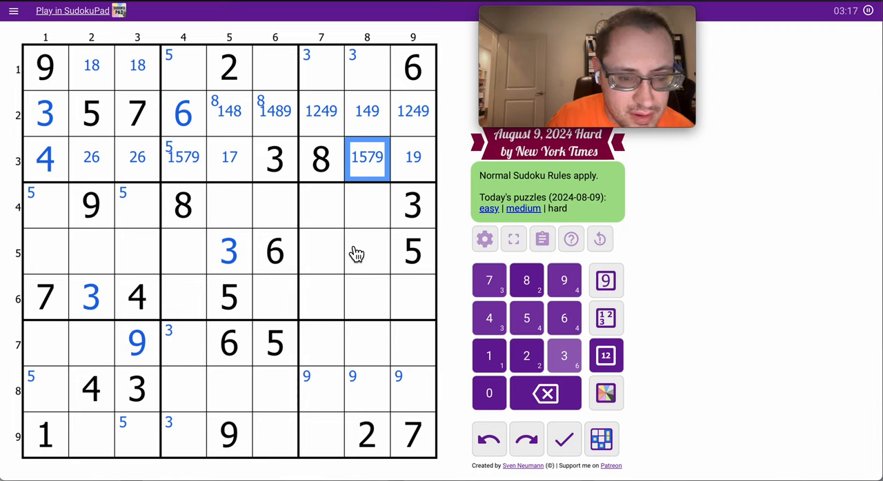
{"action": "mouse_move", "coordinate": [345, 319]}
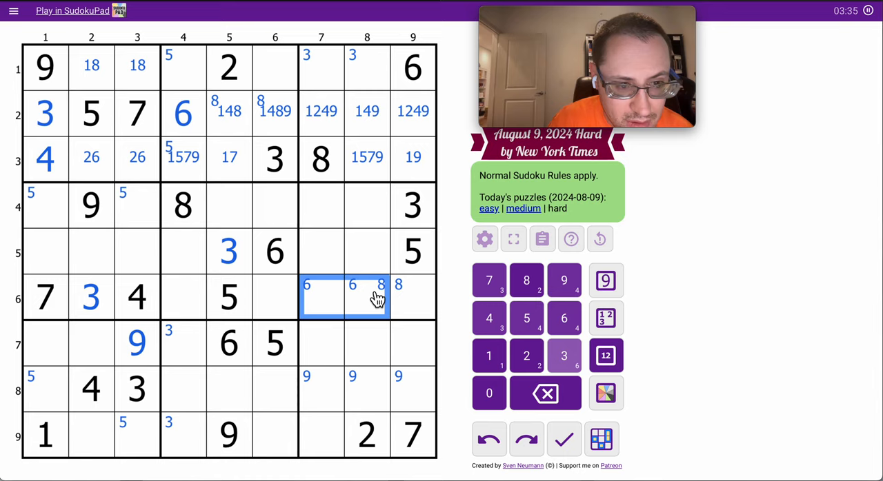
{"action": "mouse_move", "coordinate": [207, 265]}
{"action": "type", "text": "128"}
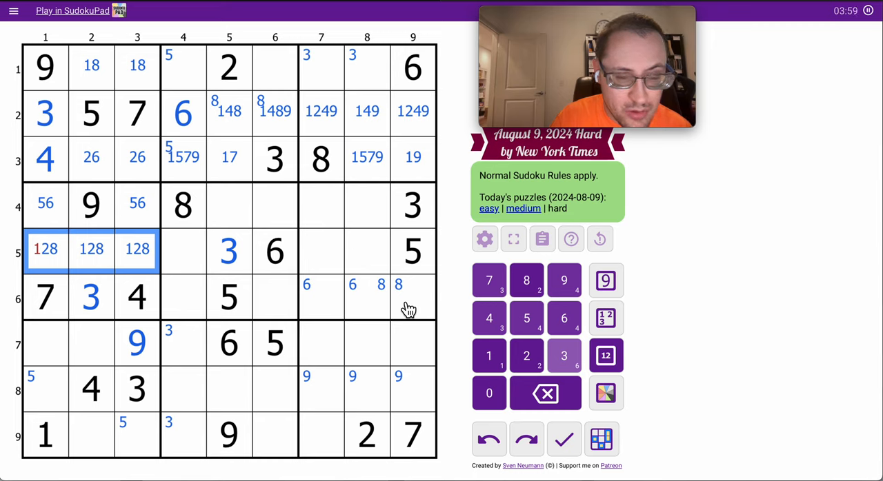
Step: Centre-mark candidates like 1247 and 479 across rows 4–5 and 129 in r6c4 and r6c6
{"action": "left_click", "coordinate": [367, 251]}
{"action": "type", "text": "479"}
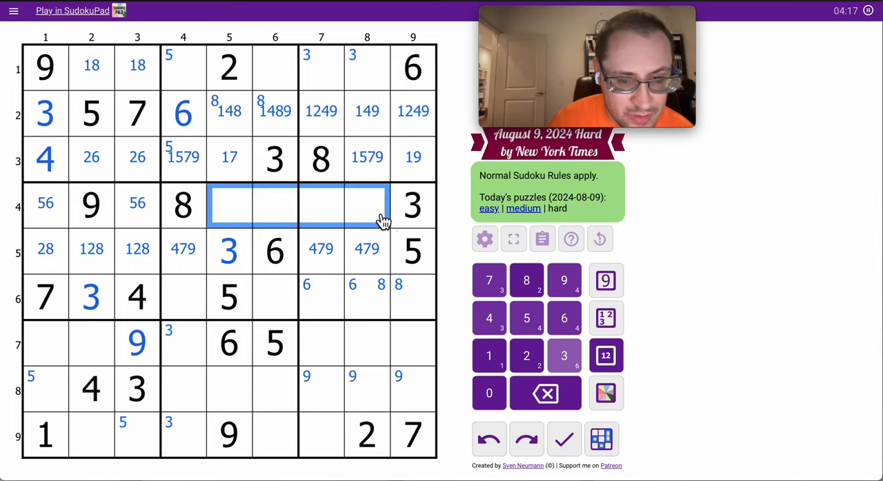
{"action": "left_click", "coordinate": [604, 356]}
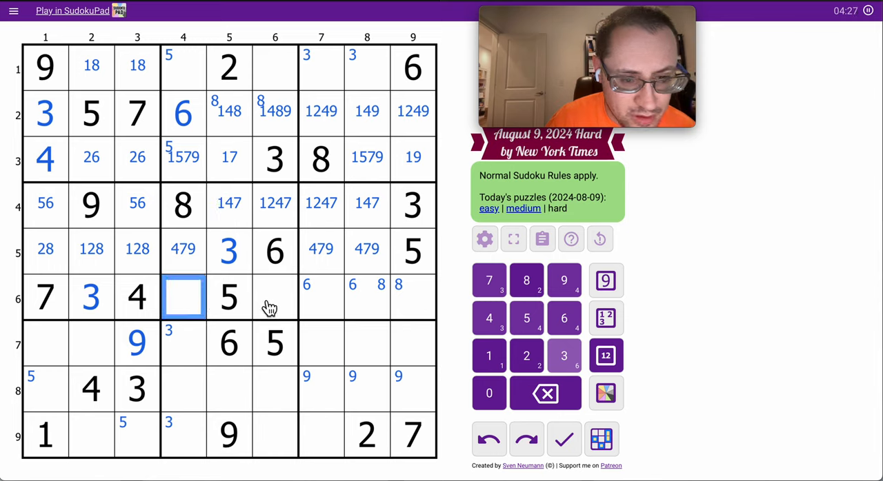
{"action": "left_click", "coordinate": [275, 297]}
{"action": "type", "text": "129"}
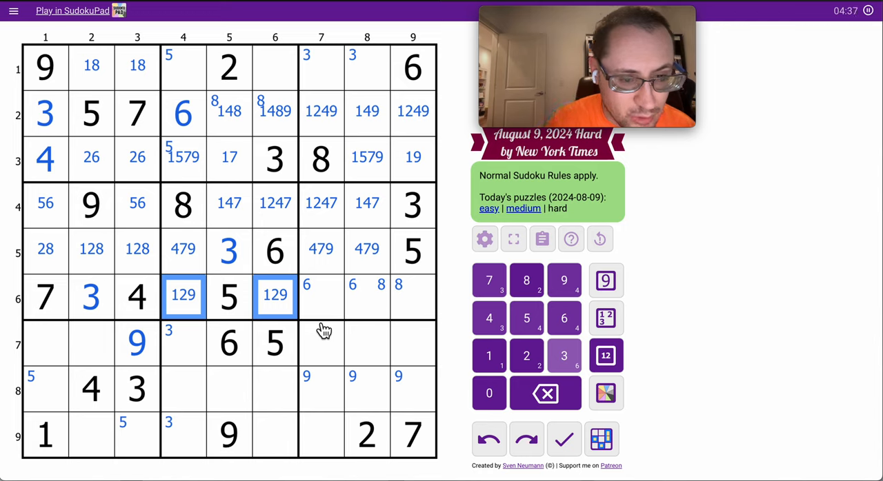
{"action": "left_click", "coordinate": [228, 296]}
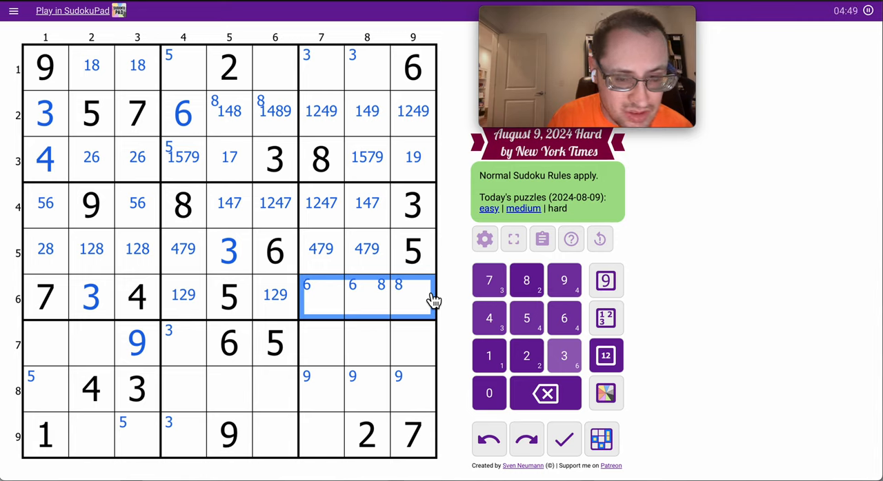
Step: Mark r6c7–r6c9 with 12689, then trim them to 1269, 1689 and 1289
{"action": "left_click", "coordinate": [604, 356]}
{"action": "type", "text": "12689"}
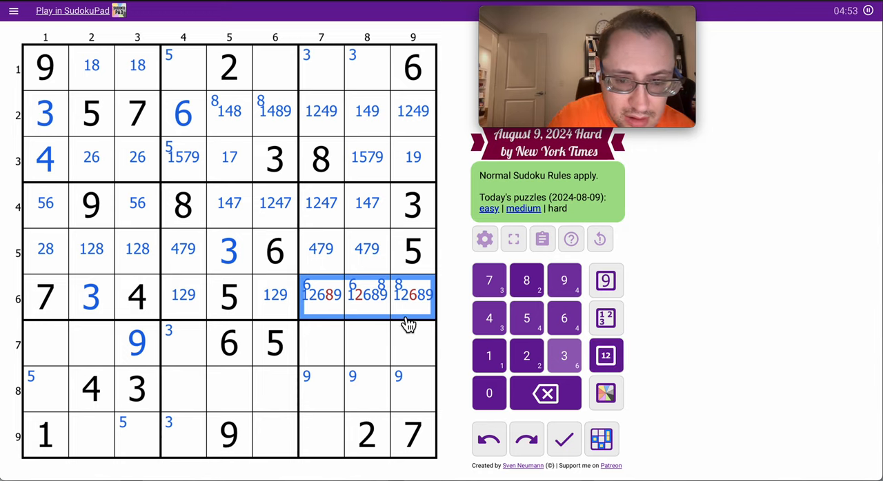
{"action": "left_click", "coordinate": [367, 295]}
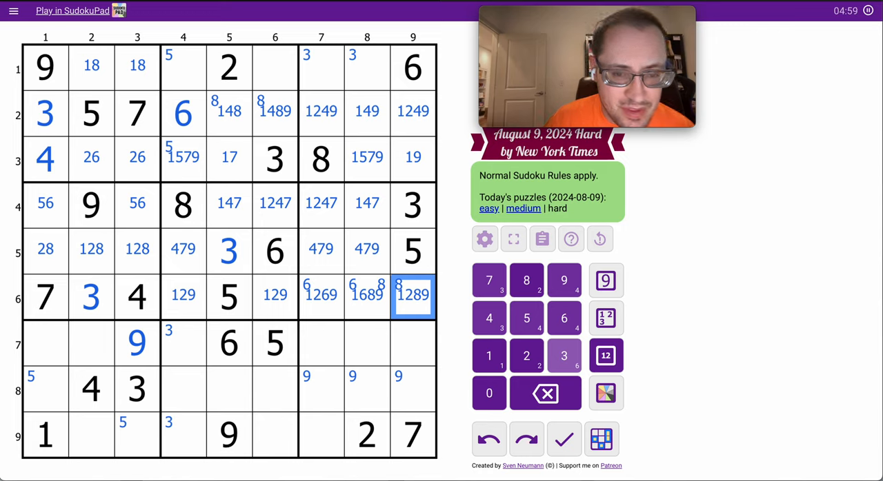
{"action": "mouse_move", "coordinate": [333, 253]}
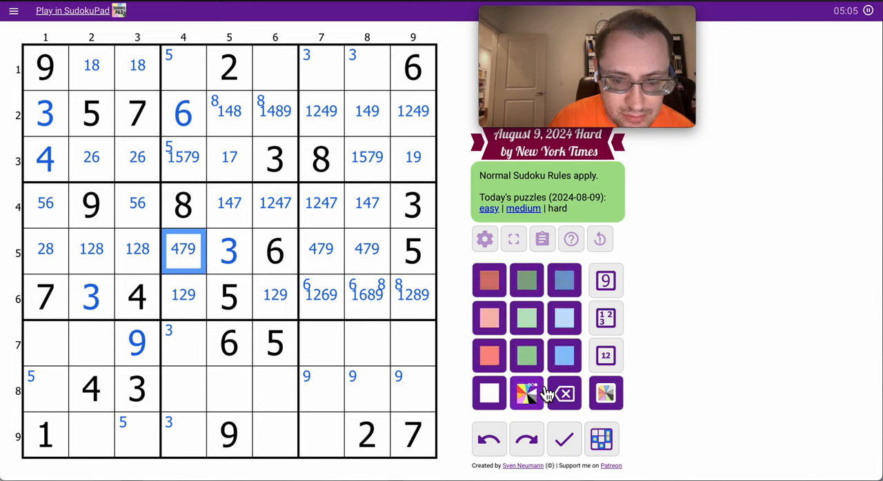
Step: Shade row 5's 479 cells green and its three left cells pink, then centre-mark 568 in r9c3
{"action": "left_click", "coordinate": [488, 317]}
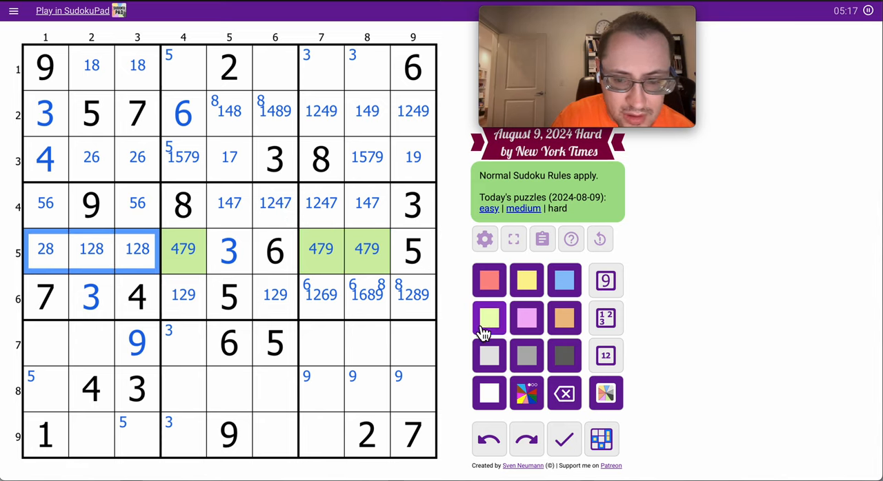
{"action": "left_click", "coordinate": [526, 317]}
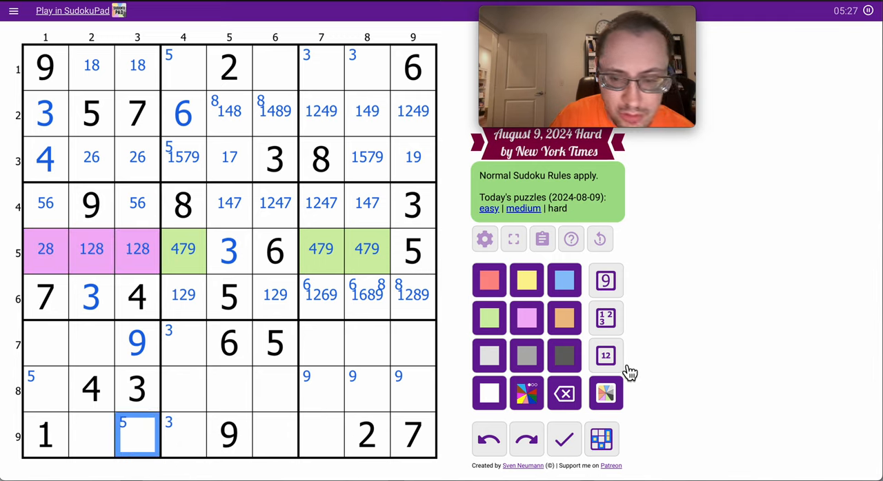
{"action": "left_click", "coordinate": [604, 355]}
{"action": "type", "text": " 568"}
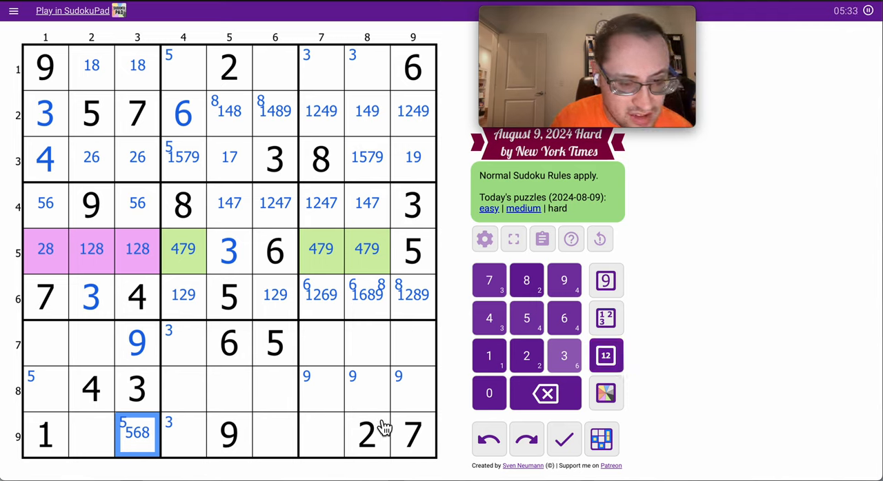
{"action": "mouse_move", "coordinate": [63, 355]}
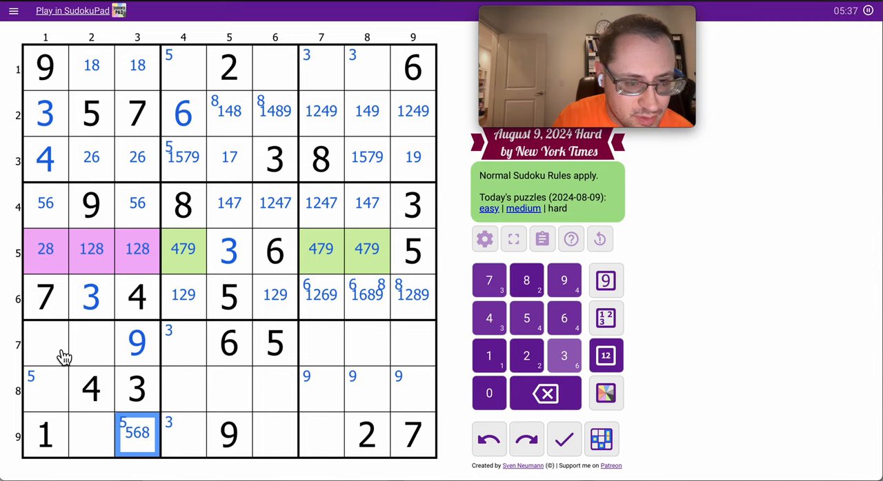
{"action": "mouse_move", "coordinate": [102, 365]}
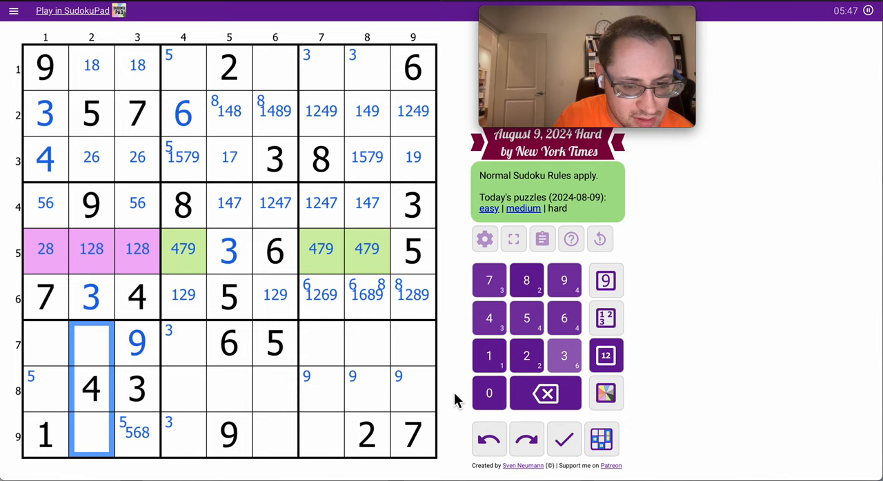
Step: Centre-mark the bottom-left box's empty cells with 278, 68, 28 and 2568
{"action": "left_click", "coordinate": [604, 356]}
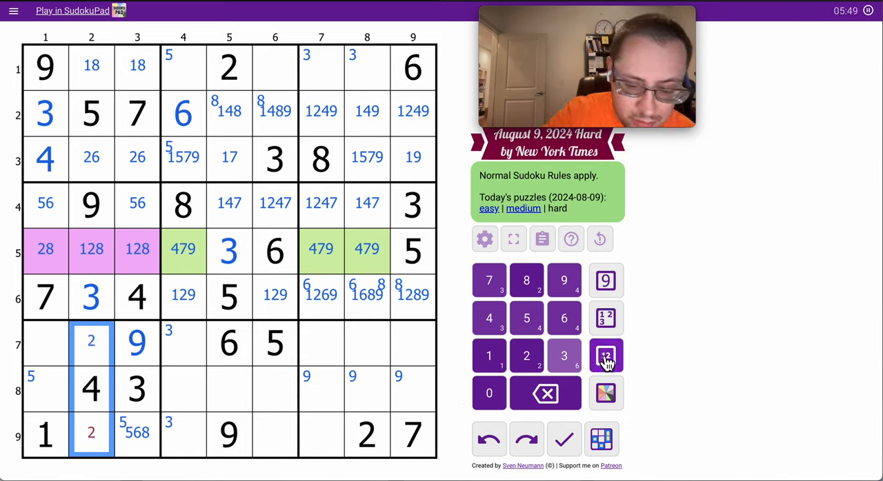
{"action": "left_click", "coordinate": [606, 356]}
{"action": "type", "text": "78"}
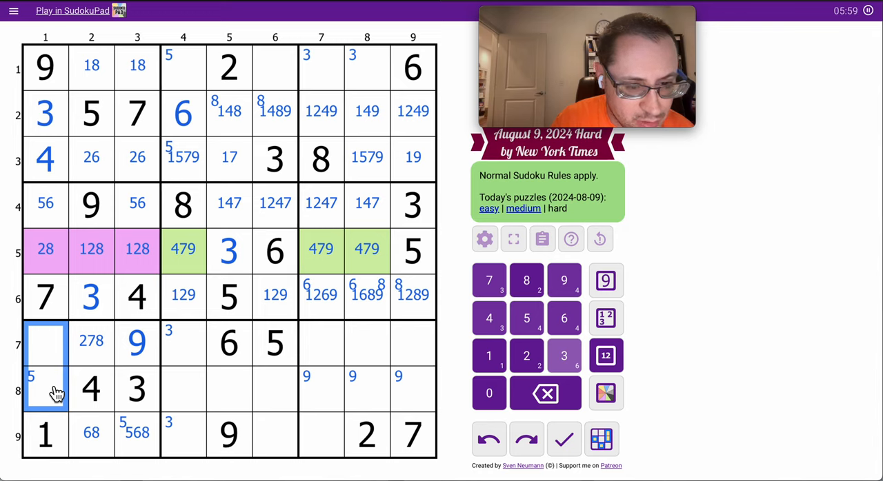
{"action": "left_click", "coordinate": [44, 342]}
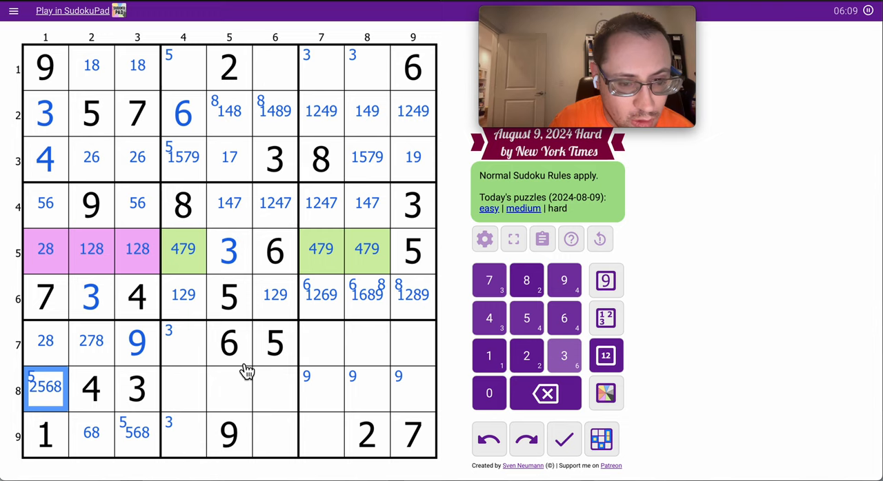
Step: Add 178 to r8c5 and 457/3457 candidates across the empty row 1 cells
{"action": "left_click", "coordinate": [229, 389]}
{"action": "type", "text": "178"}
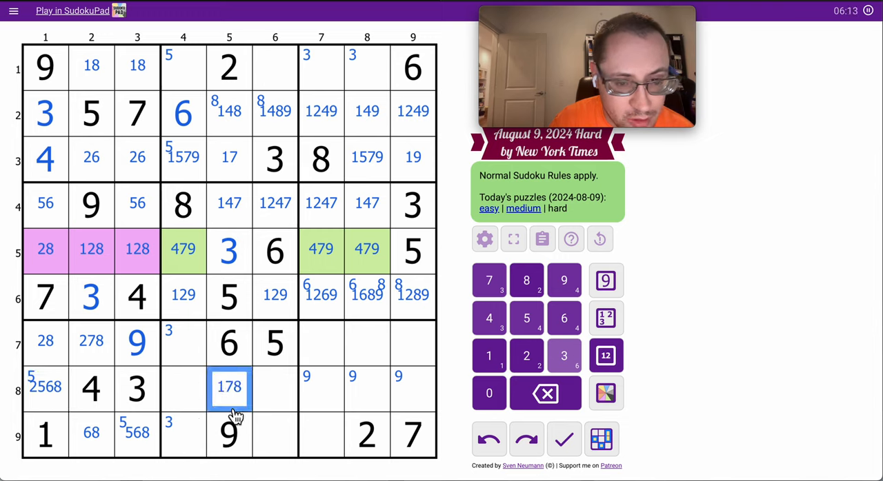
{"action": "left_click", "coordinate": [91, 386]}
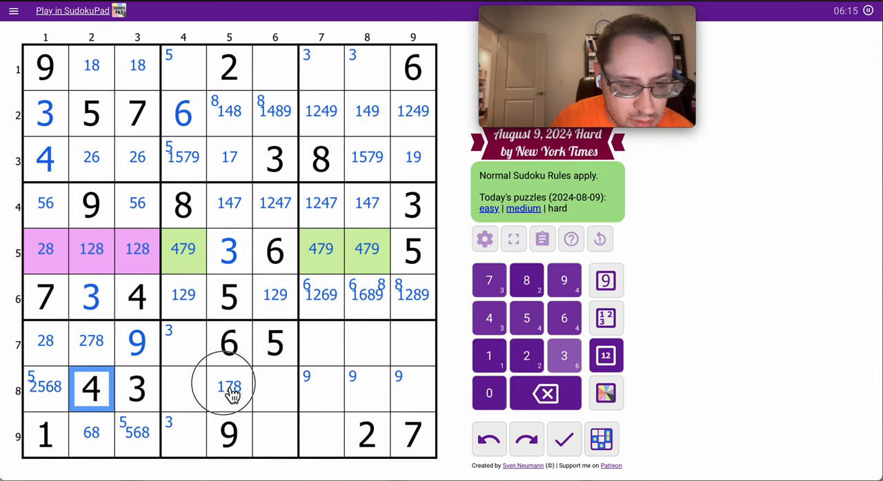
{"action": "left_click", "coordinate": [229, 387]}
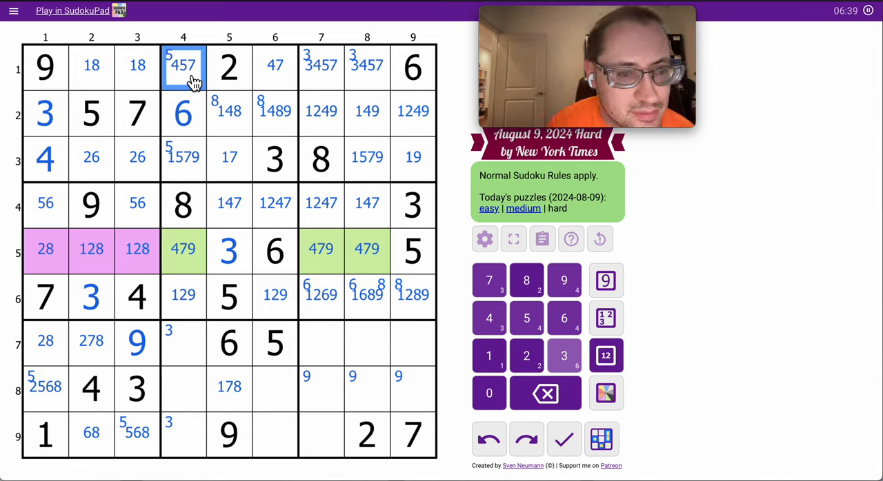
{"action": "mouse_move", "coordinate": [219, 222]}
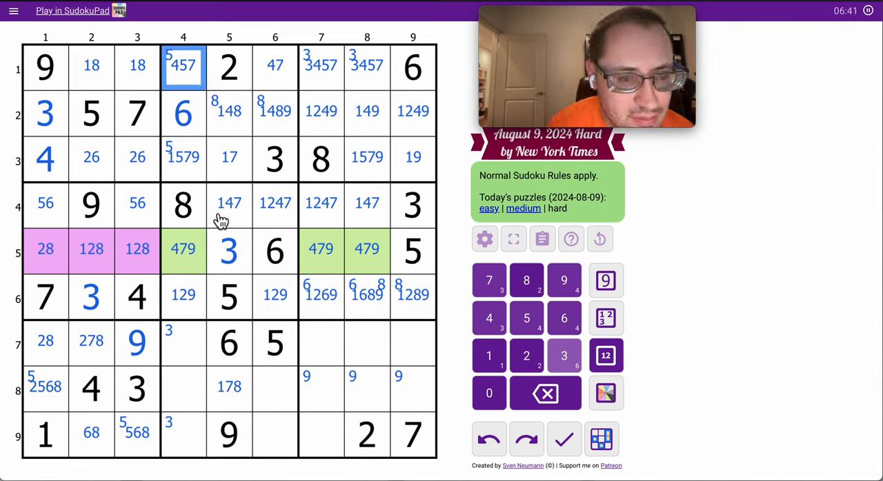
{"action": "mouse_move", "coordinate": [256, 214]}
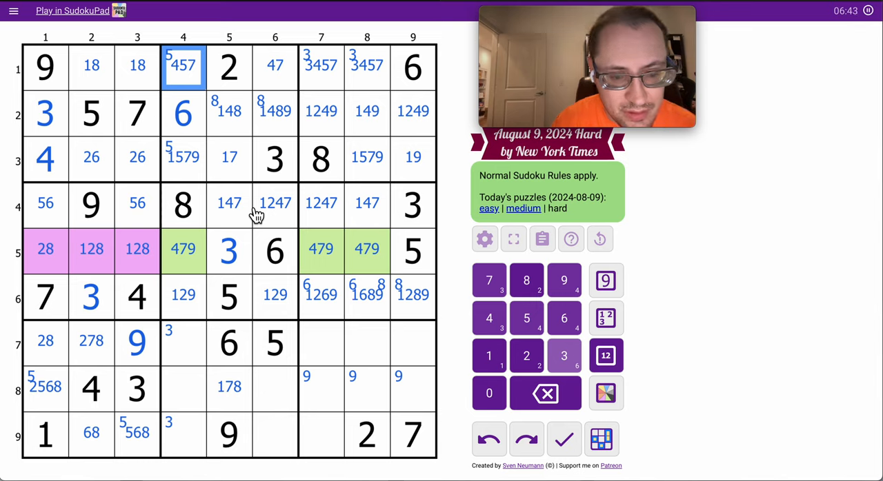
Step: Centre-mark 1278 in r8c6 and begin candidates 12478 in r9c6
{"action": "left_click", "coordinate": [414, 344]}
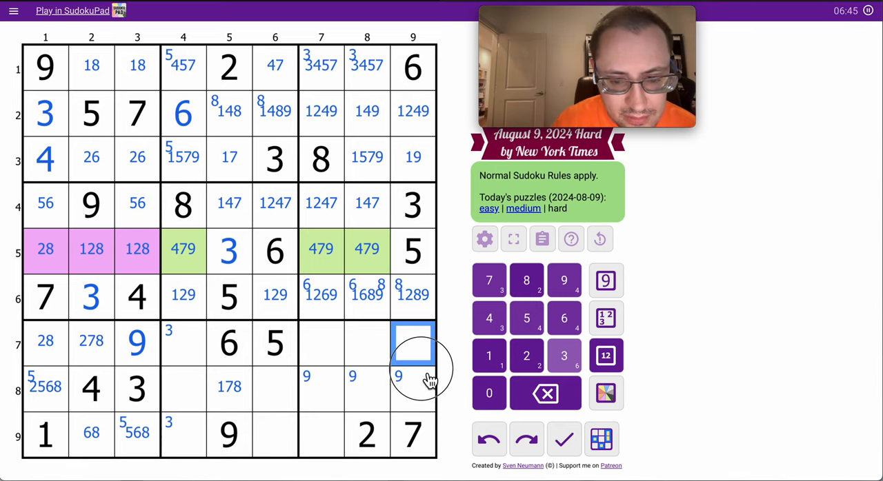
{"action": "left_click", "coordinate": [413, 342]}
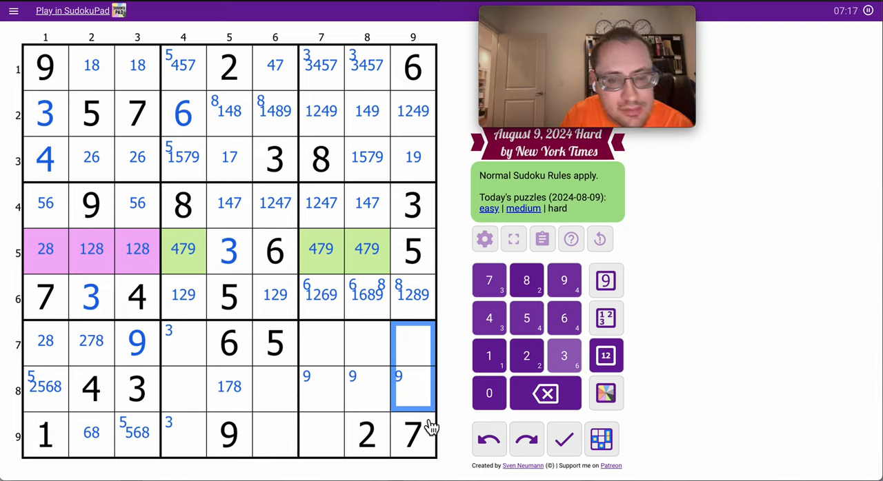
{"action": "mouse_move", "coordinate": [425, 365]}
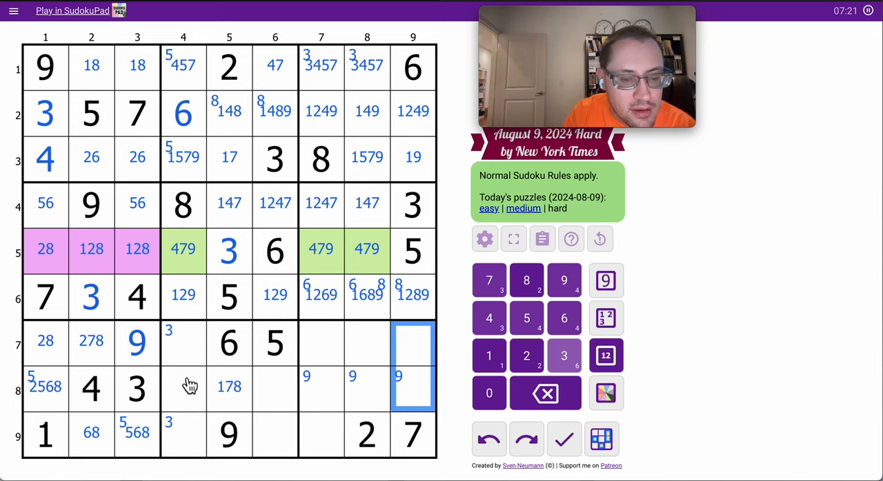
{"action": "left_click", "coordinate": [182, 342]}
{"action": "type", "text": "1278"}
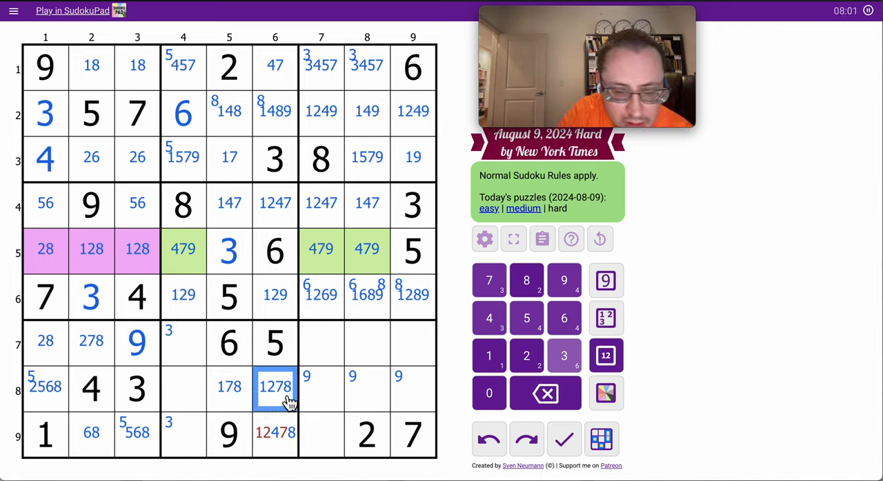
Step: Trim r9c6 to 48 and add 148 in r7c9, 189 in r8c9, 134/1348 in r7c7–8 and 12347 in r7c4
{"action": "left_click", "coordinate": [275, 433]}
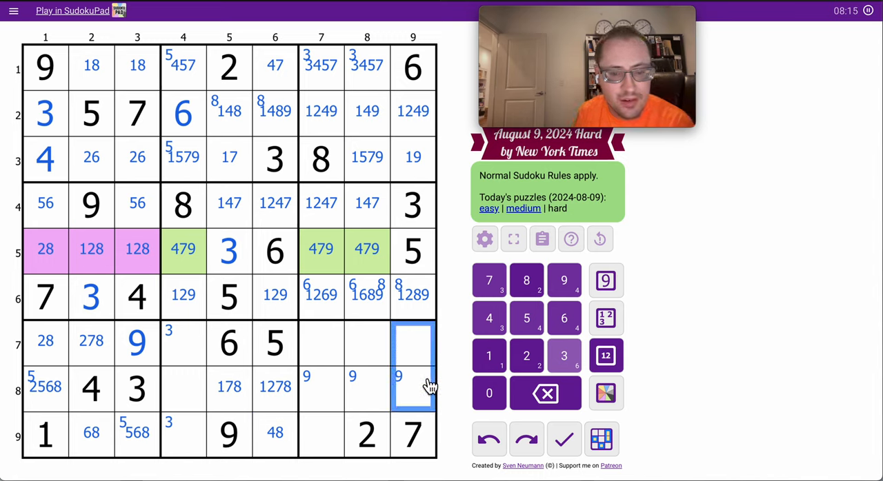
{"action": "left_click", "coordinate": [488, 356]}
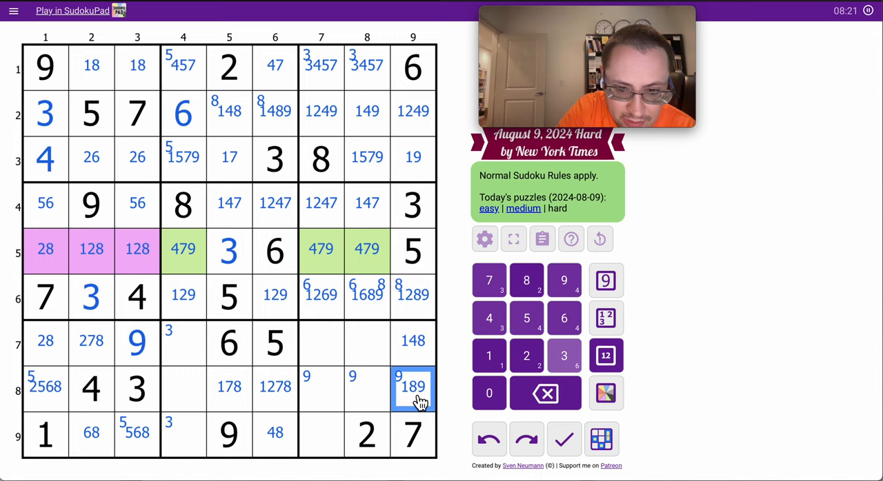
{"action": "mouse_move", "coordinate": [384, 360]}
{"action": "type", "text": " 12347"}
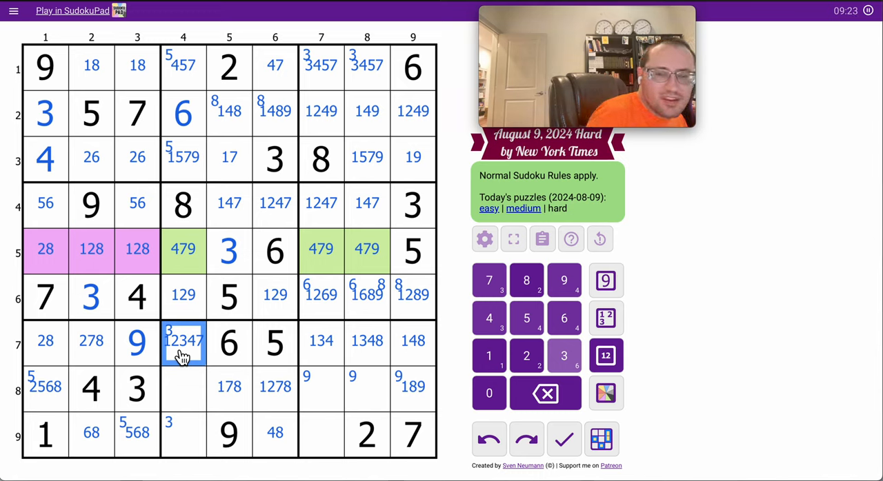
Step: Note candidates in row 8 columns 4-9 and row 9, then enter 7 in row 7 column 2
{"action": "left_click", "coordinate": [182, 386]}
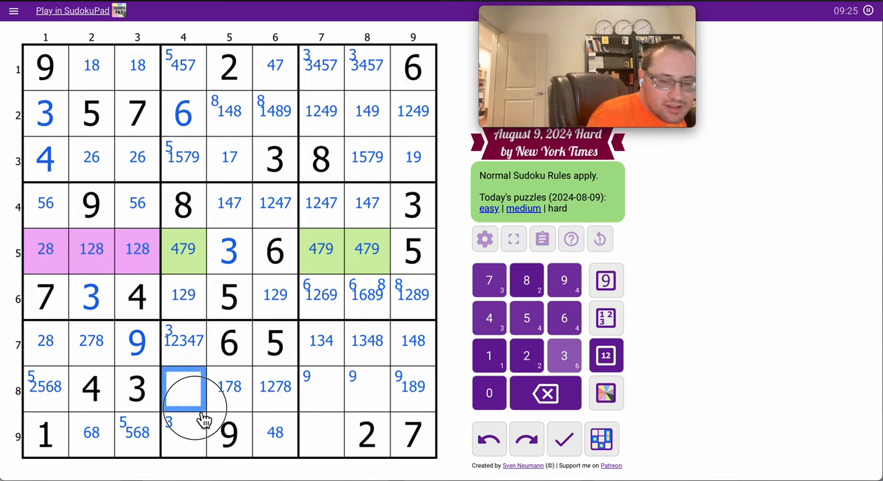
{"action": "left_click", "coordinate": [182, 435]}
{"action": "type", "text": "123478"}
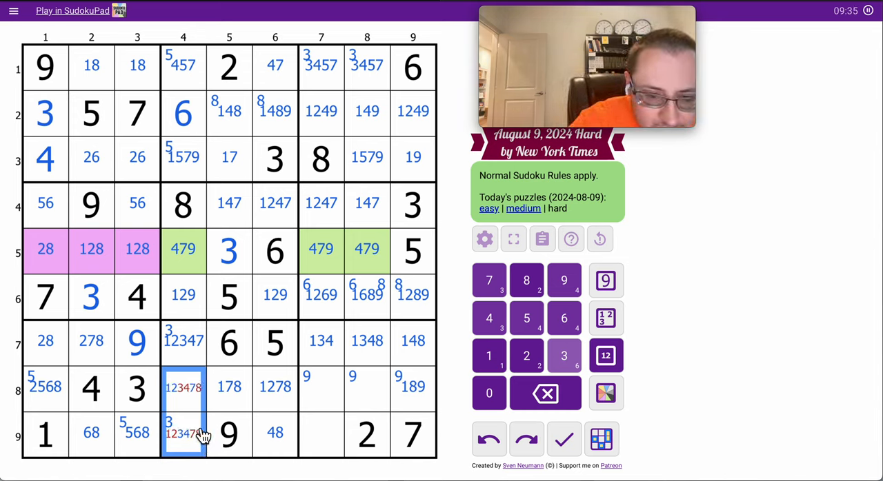
{"action": "left_click", "coordinate": [182, 387]}
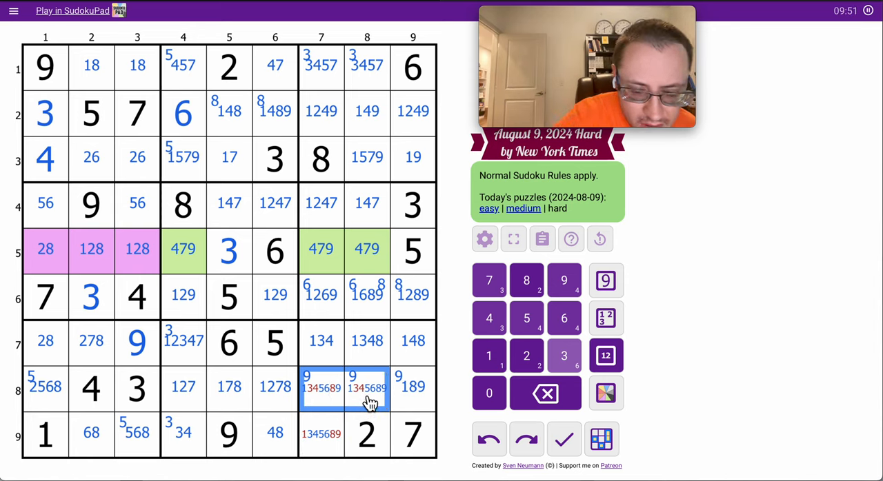
{"action": "left_click", "coordinate": [320, 434]}
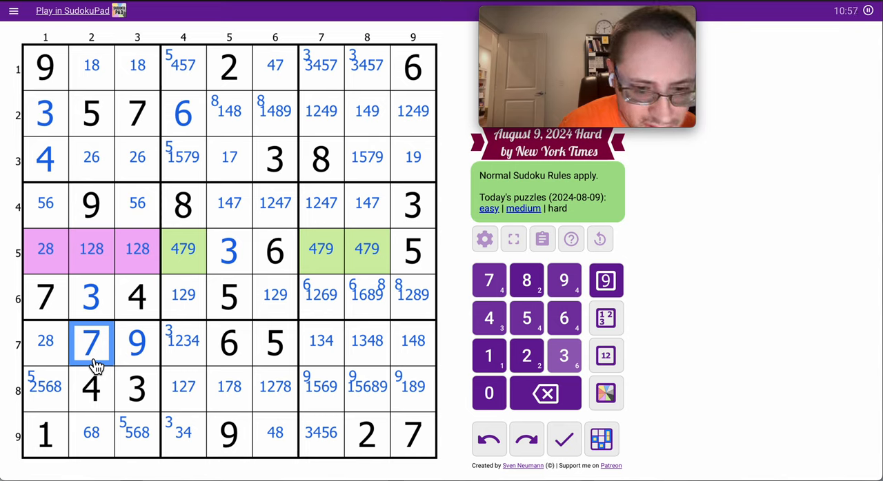
{"action": "left_click", "coordinate": [275, 386]}
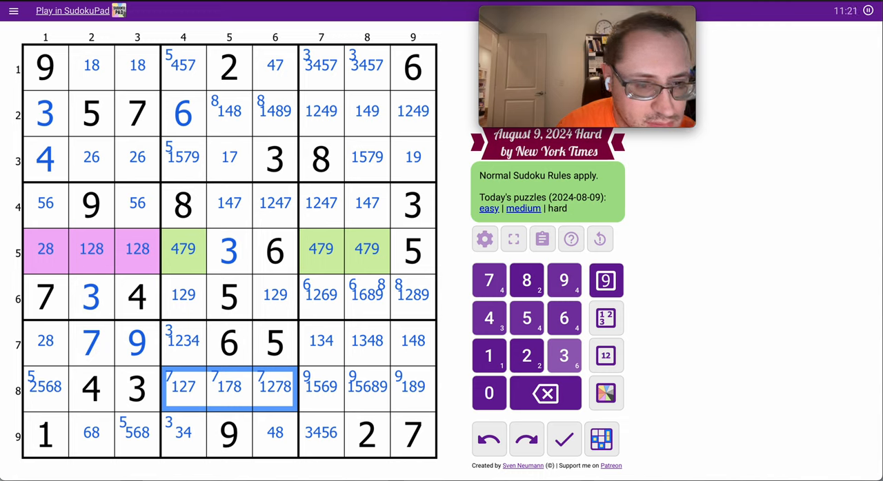
{"action": "mouse_move", "coordinate": [407, 339]}
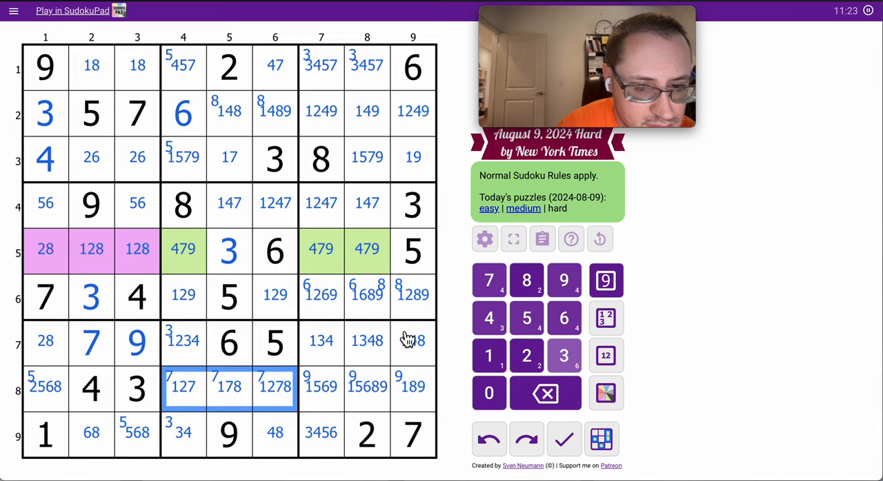
Step: Corner-mark 7 in row 8 columns 4-6, then select row 6 columns 8 and 9
{"action": "left_click", "coordinate": [412, 295]}
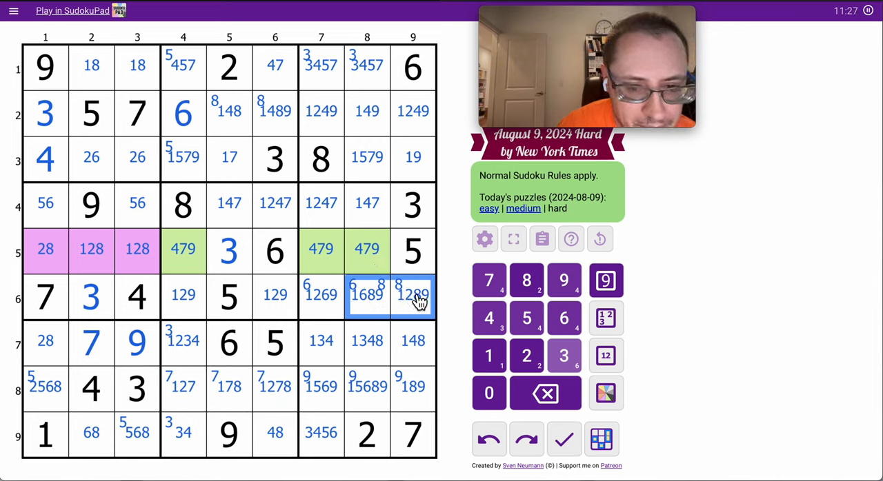
{"action": "mouse_move", "coordinate": [389, 338]}
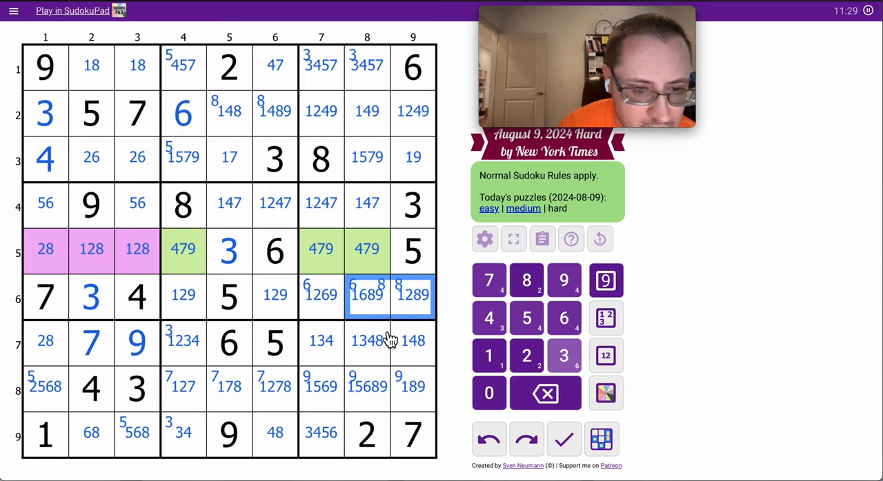
{"action": "left_click", "coordinate": [184, 433]}
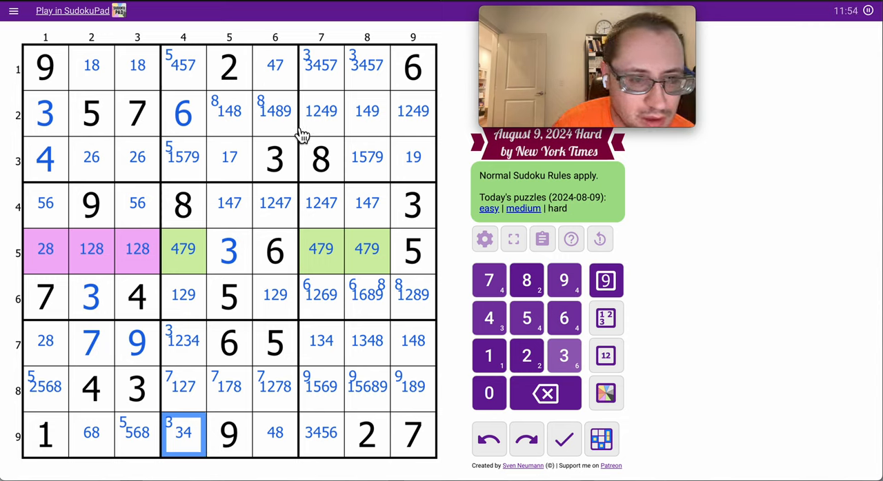
{"action": "left_click", "coordinate": [275, 110]}
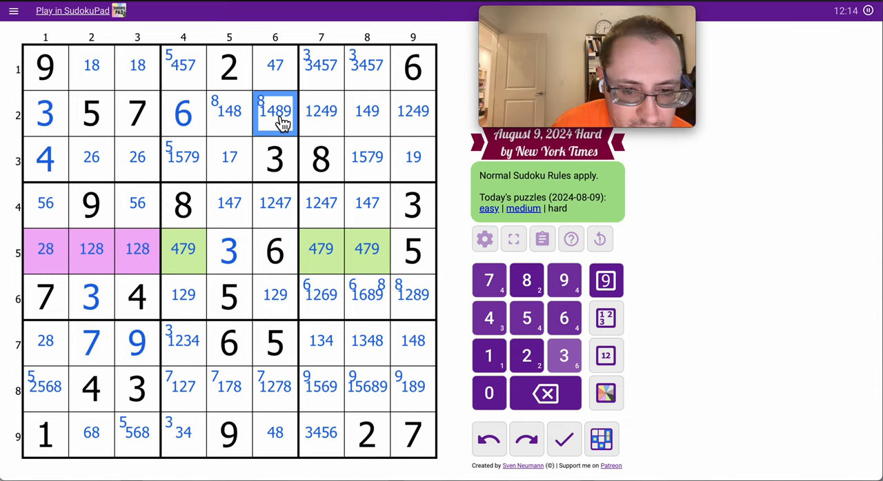
{"action": "mouse_move", "coordinate": [279, 135]}
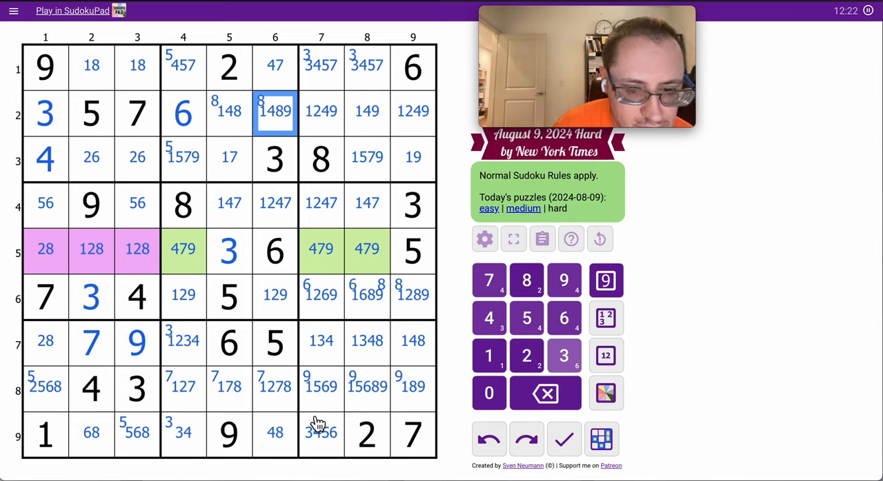
{"action": "left_click", "coordinate": [320, 433]}
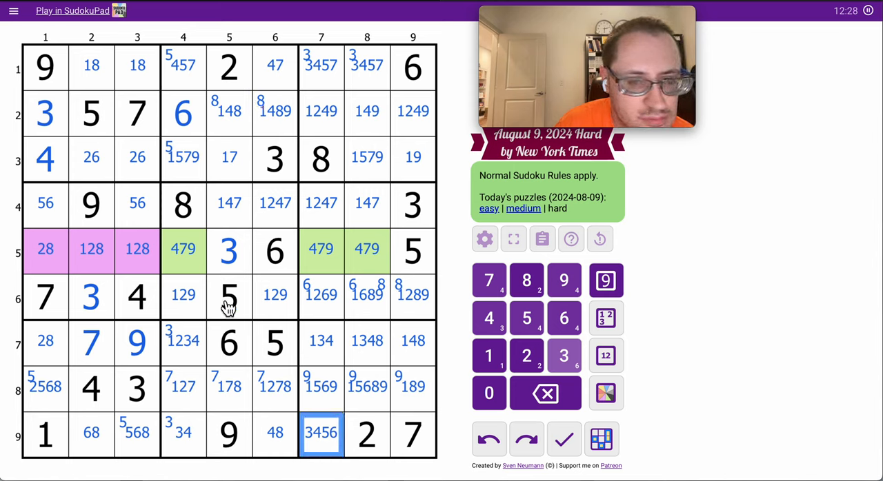
{"action": "mouse_move", "coordinate": [196, 83]}
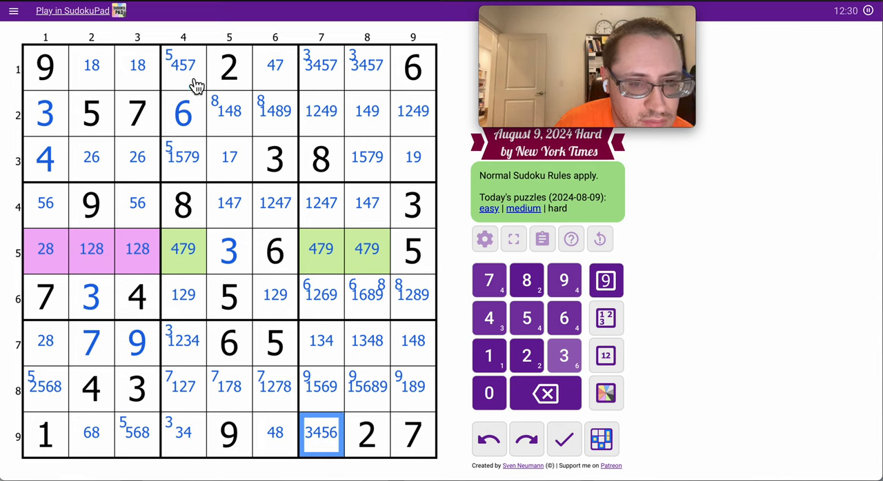
{"action": "left_click", "coordinate": [183, 157]}
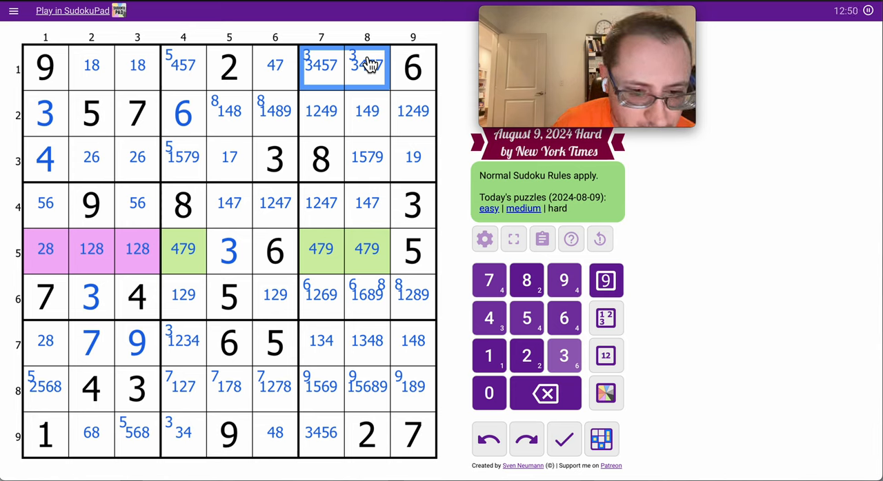
{"action": "left_click", "coordinate": [229, 386]}
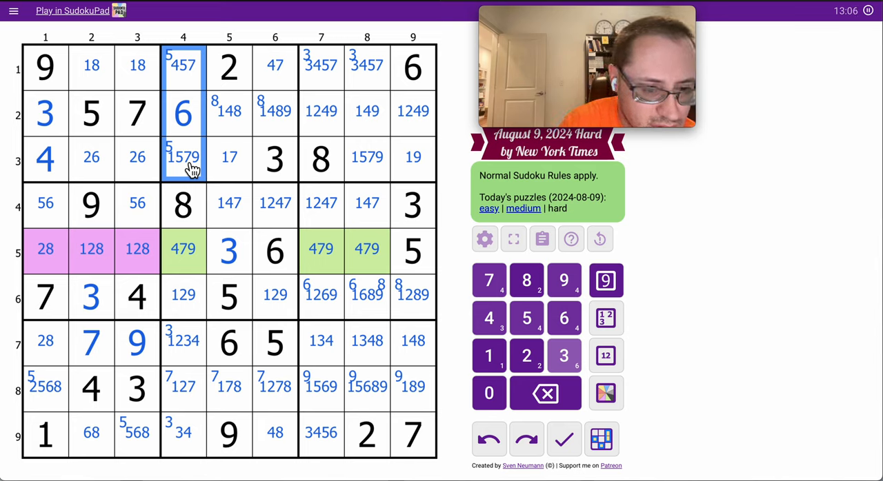
Step: Enter 8 in row 5 column 1, 2 in row 7 column 1, and 3 and 4 in row 9
{"action": "left_click", "coordinate": [44, 386]}
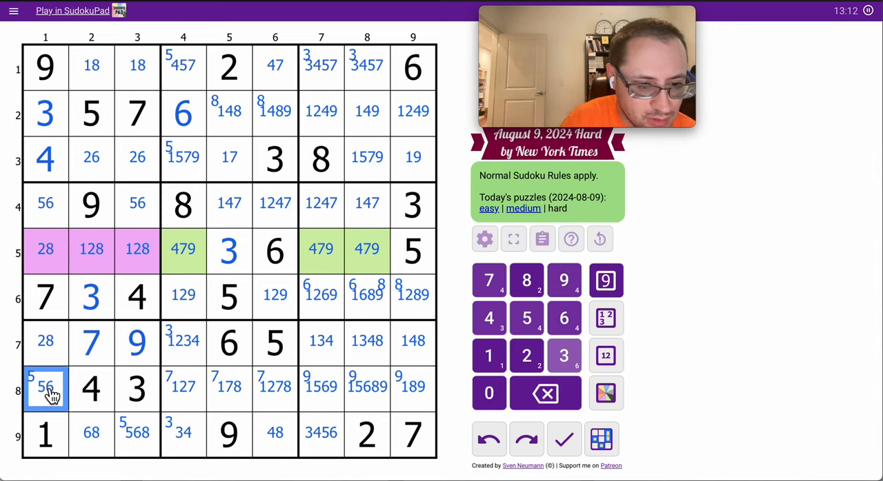
{"action": "mouse_move", "coordinate": [91, 427]}
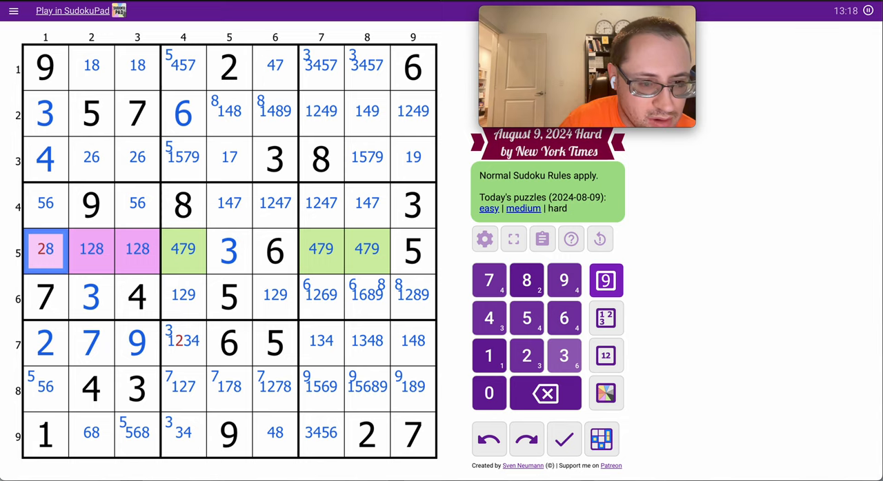
{"action": "left_click", "coordinate": [527, 279]}
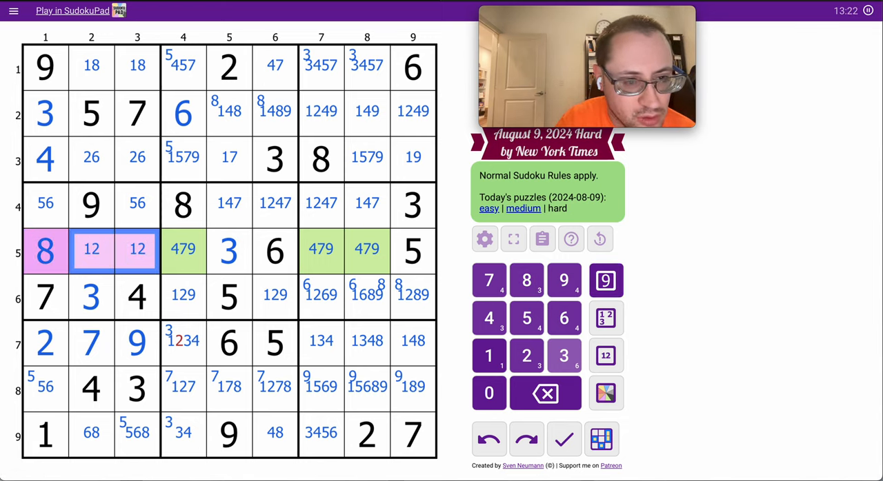
{"action": "left_click", "coordinate": [182, 342]}
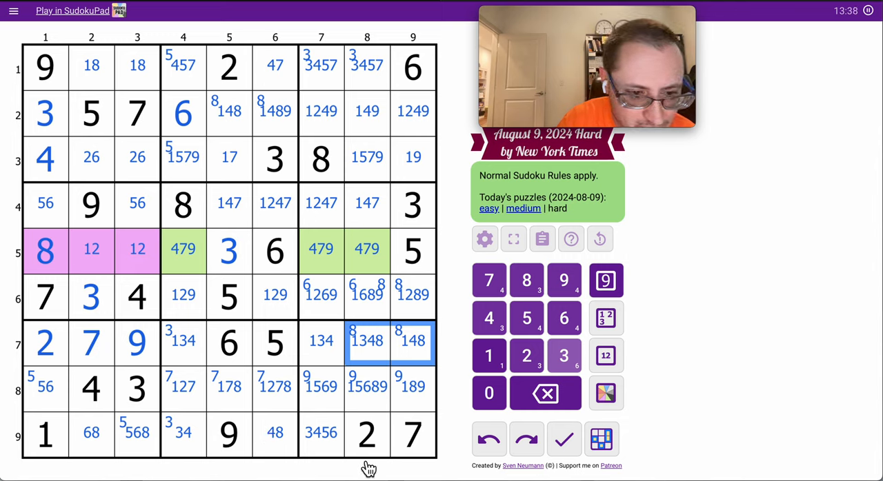
{"action": "left_click", "coordinate": [412, 386]}
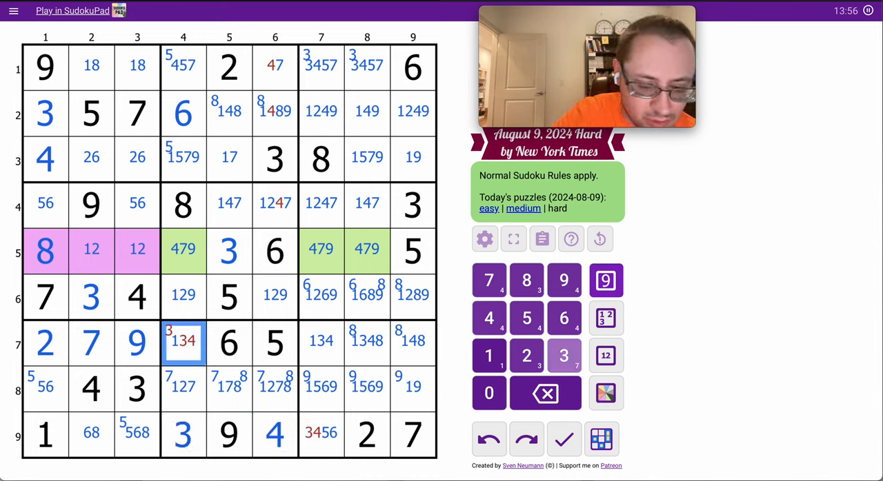
Step: Enter 7 in row 1 column 6 and 1 in row 7 column 4, trimming eliminated candidates nearby
{"action": "left_click", "coordinate": [488, 356]}
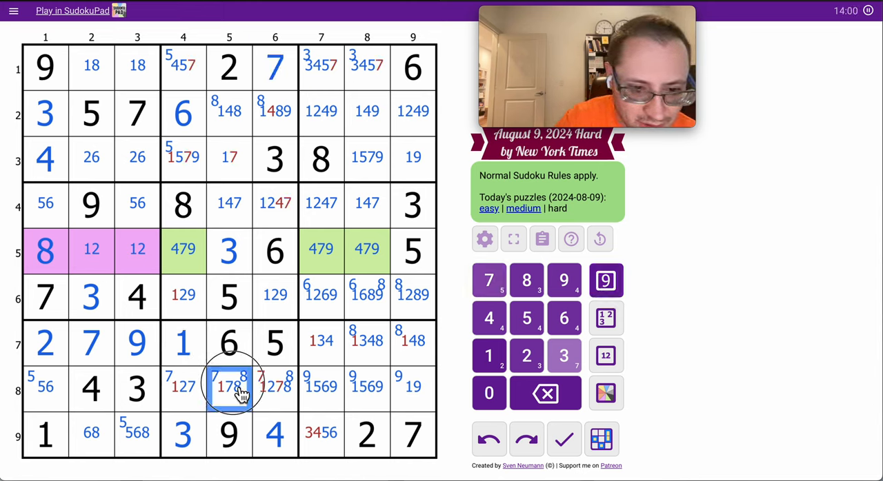
{"action": "left_click", "coordinate": [275, 387]}
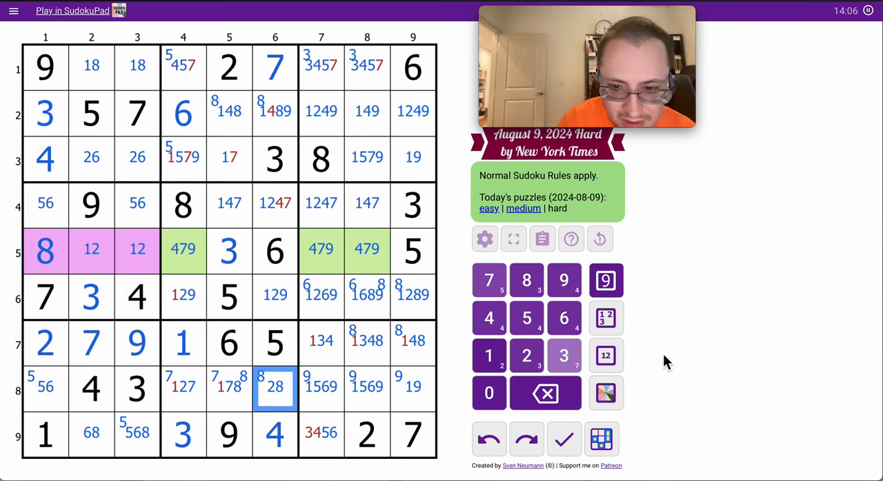
{"action": "left_click", "coordinate": [320, 433]}
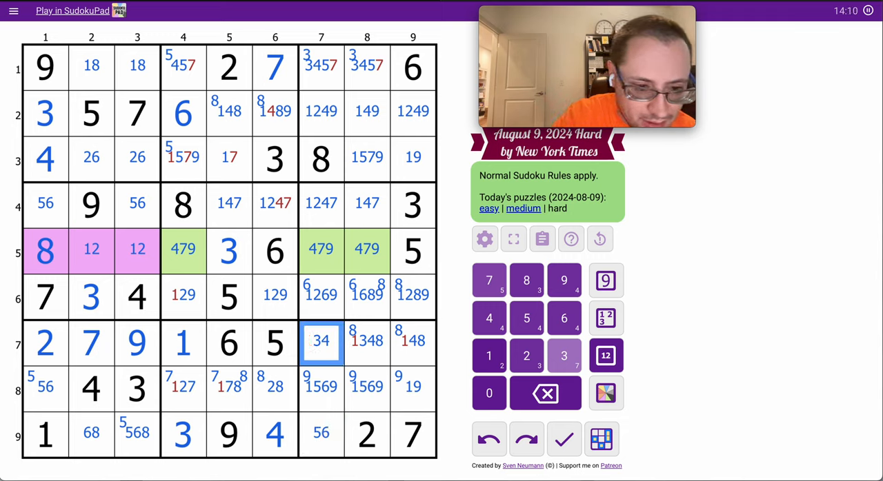
{"action": "left_click", "coordinate": [412, 342]}
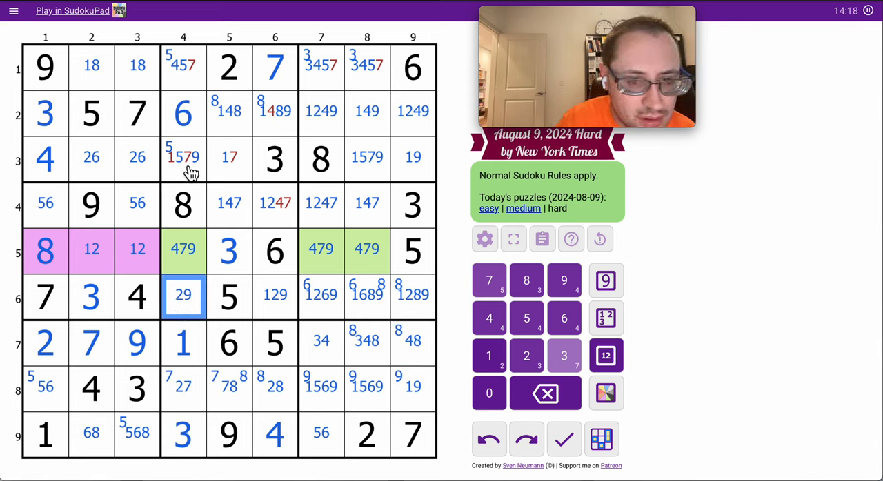
{"action": "left_click", "coordinate": [182, 67]}
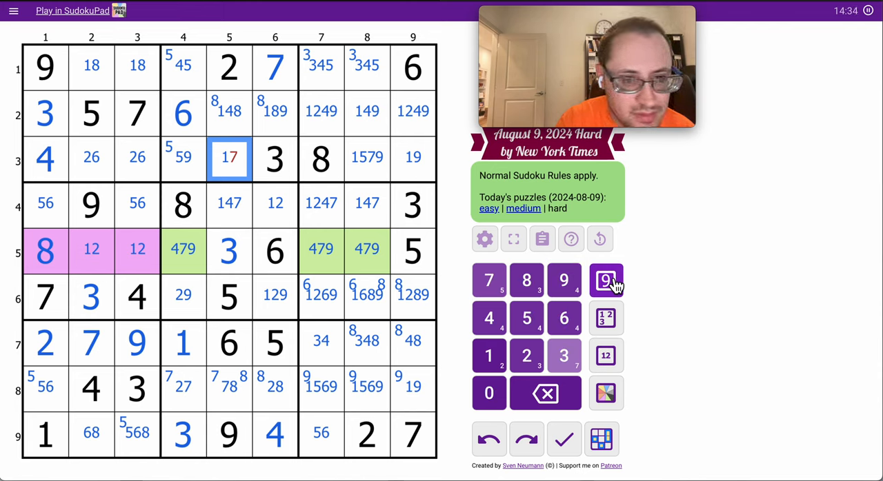
Step: Fill 4, 6, 5, 8, 9, 1 into the top-middle box and 7, 9 at the right of row 3
{"action": "left_click", "coordinate": [488, 355]}
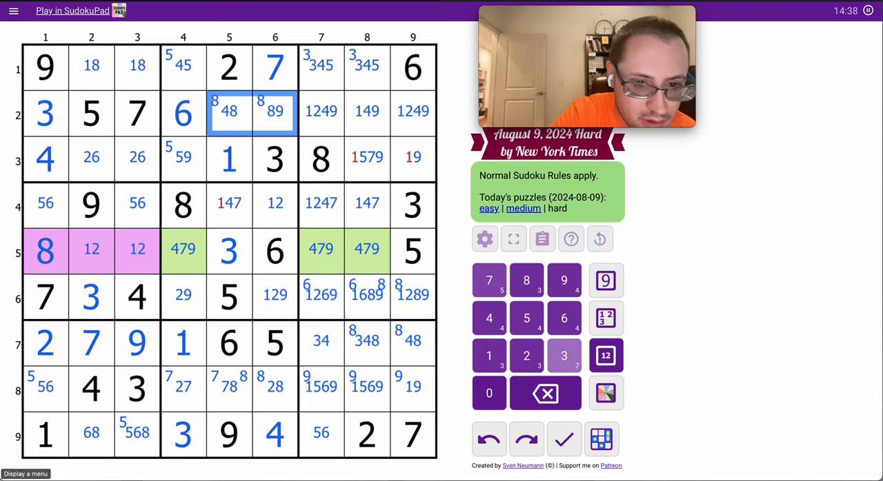
{"action": "left_click", "coordinate": [411, 158]}
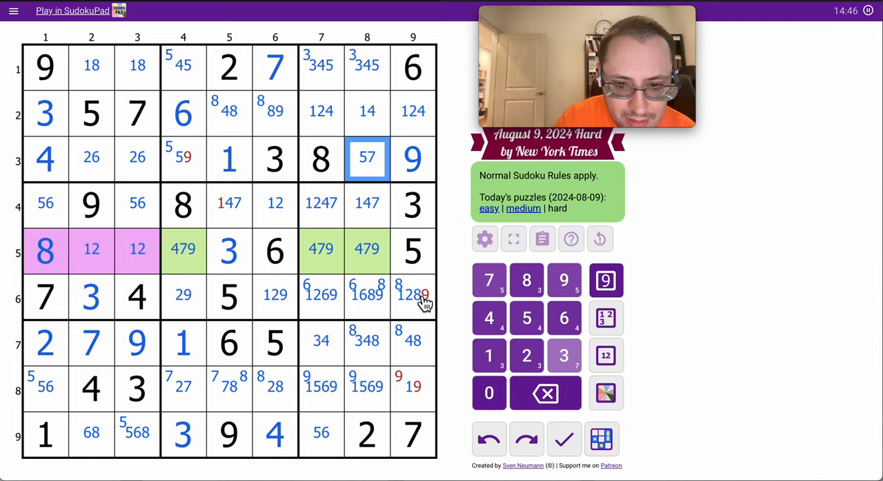
{"action": "left_click", "coordinate": [412, 386]}
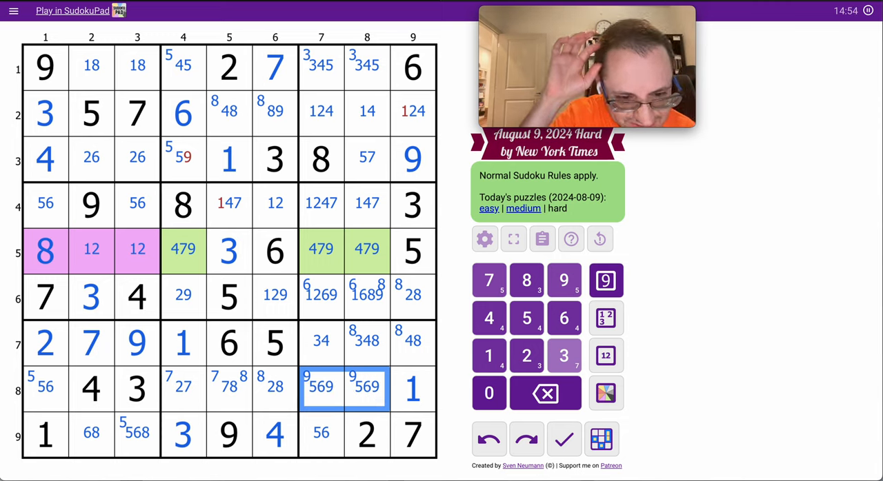
{"action": "left_click", "coordinate": [182, 159]}
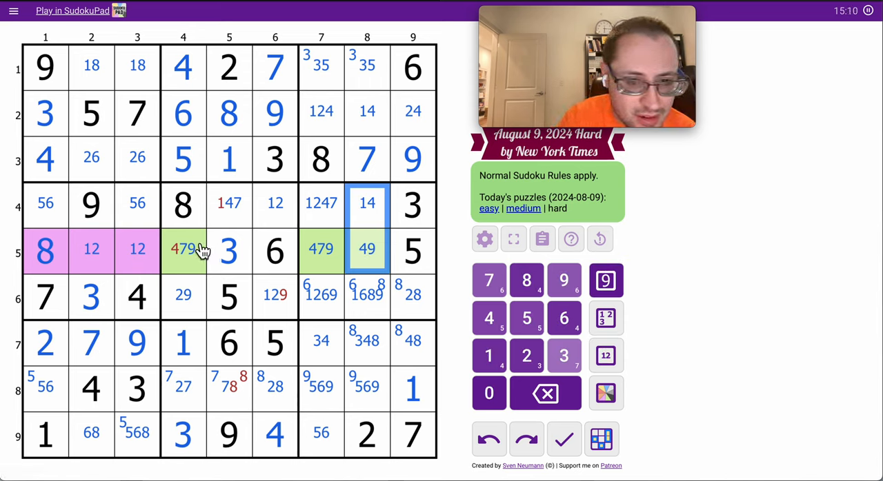
Step: Remove ruled-out candidates in rows 4-6 and enter 2, 7, 8, 1 in row 8
{"action": "left_click", "coordinate": [229, 204]}
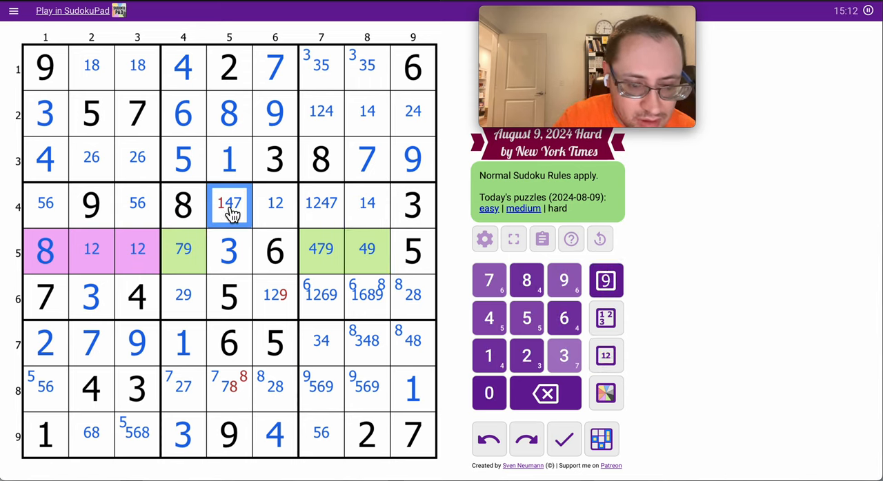
{"action": "left_click", "coordinate": [274, 295]}
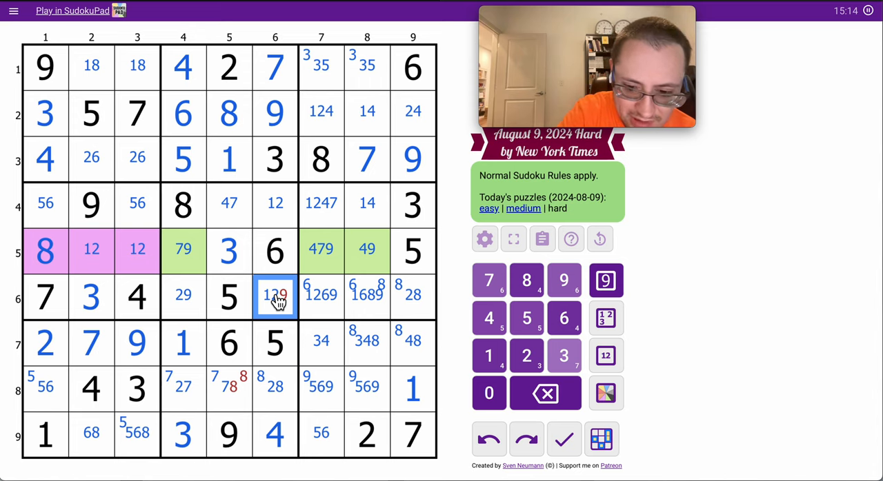
{"action": "left_click", "coordinate": [274, 389]}
{"action": "type", "text": "8"}
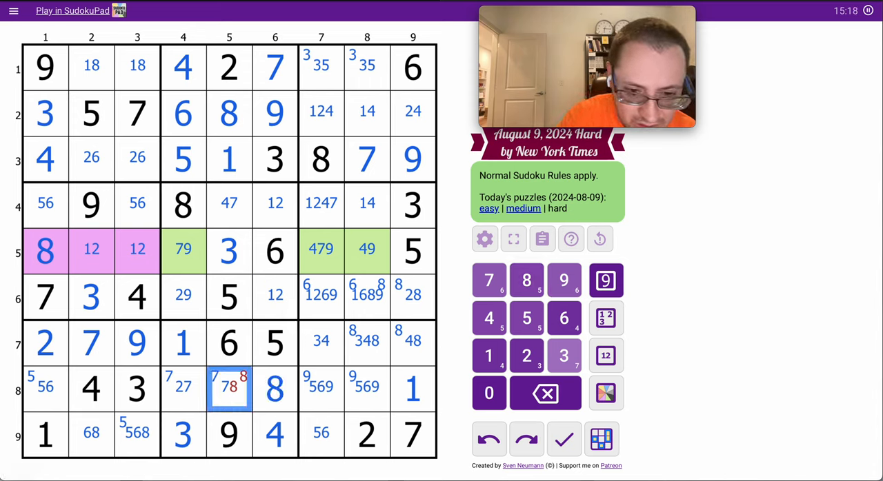
{"action": "left_click", "coordinate": [182, 389]}
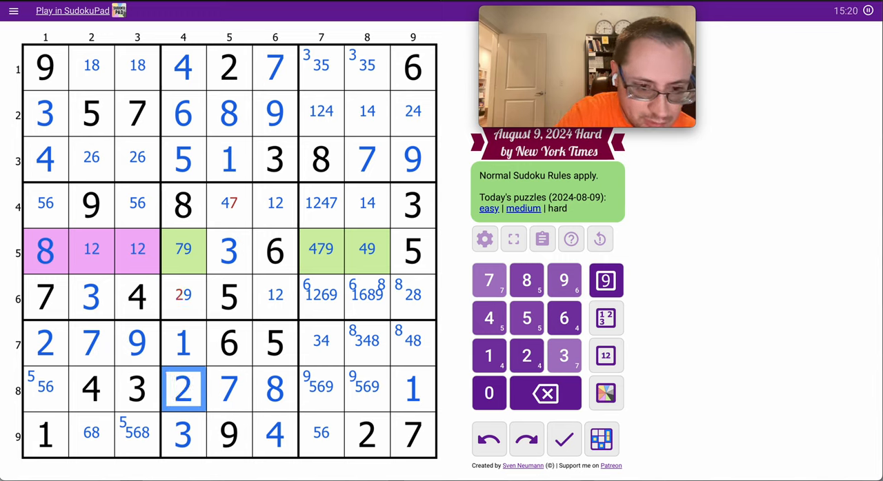
Step: Fill every remaining empty cell, ending in row 1, so the puzzle is solved
{"action": "left_click", "coordinate": [183, 297]}
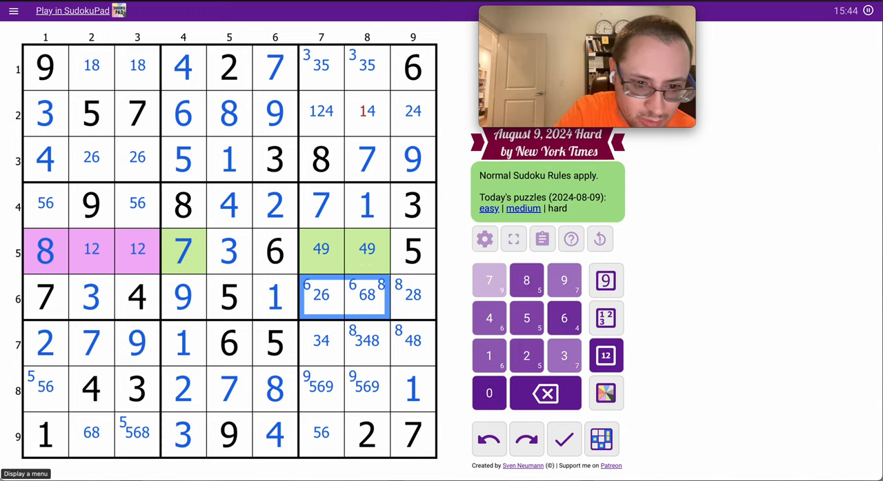
{"action": "left_click", "coordinate": [366, 111]}
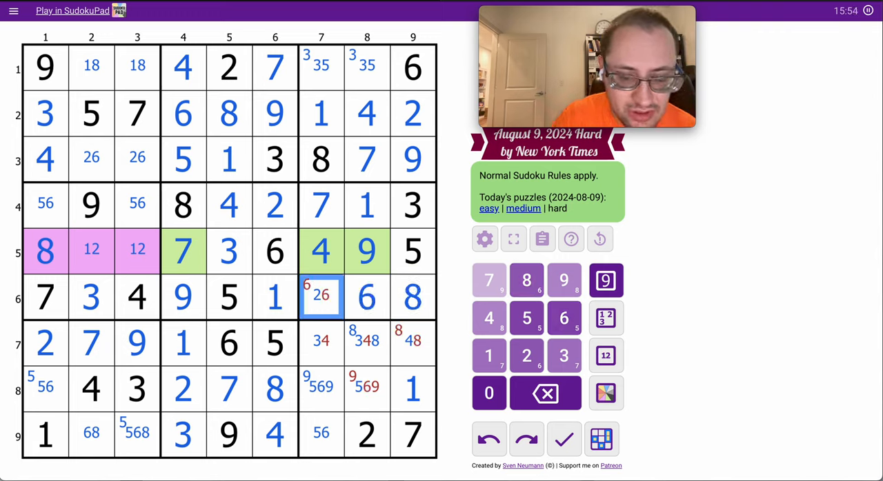
{"action": "left_click", "coordinate": [412, 343]}
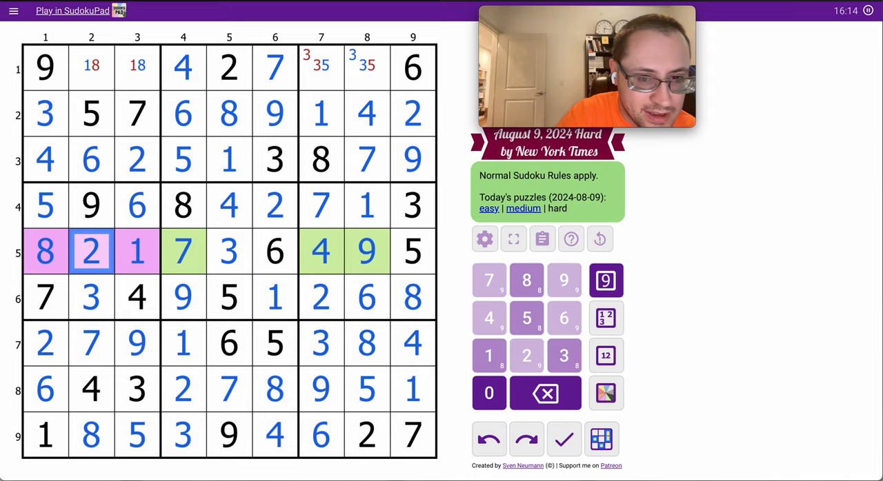
{"action": "left_click", "coordinate": [488, 356]}
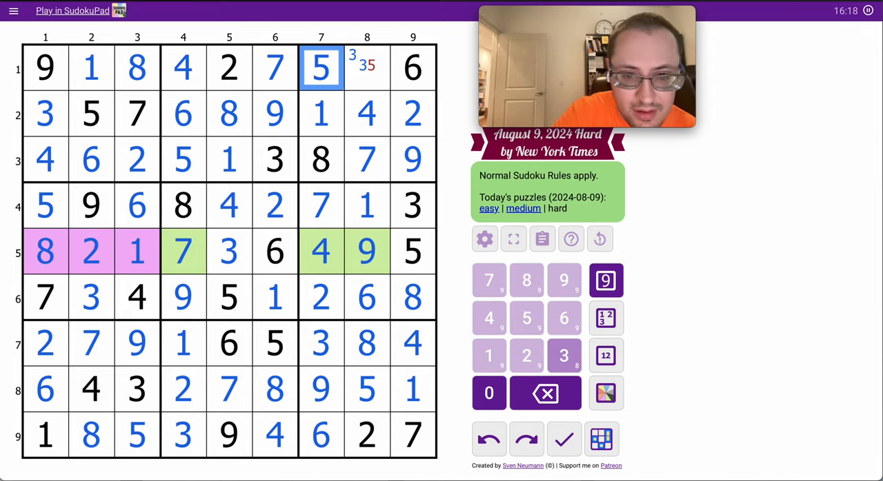
{"action": "left_click", "coordinate": [562, 356]}
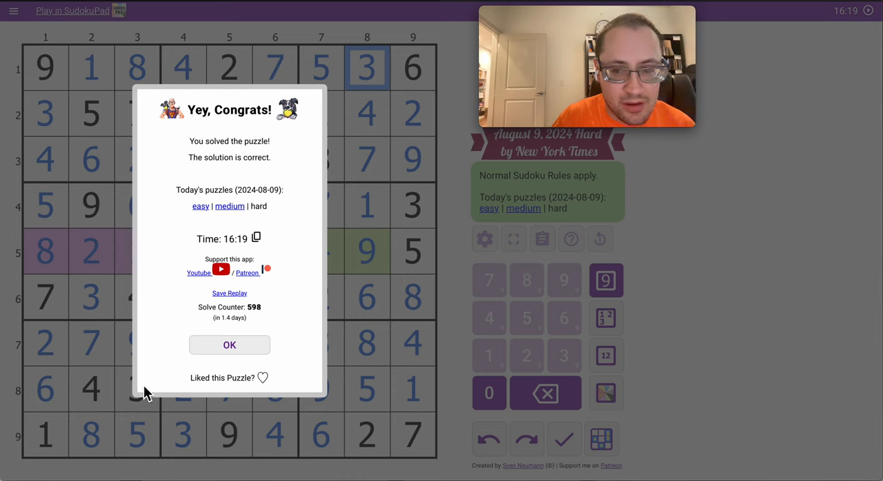
Step: Like the puzzle and dismiss the congratulations message
{"action": "left_click", "coordinate": [262, 378]}
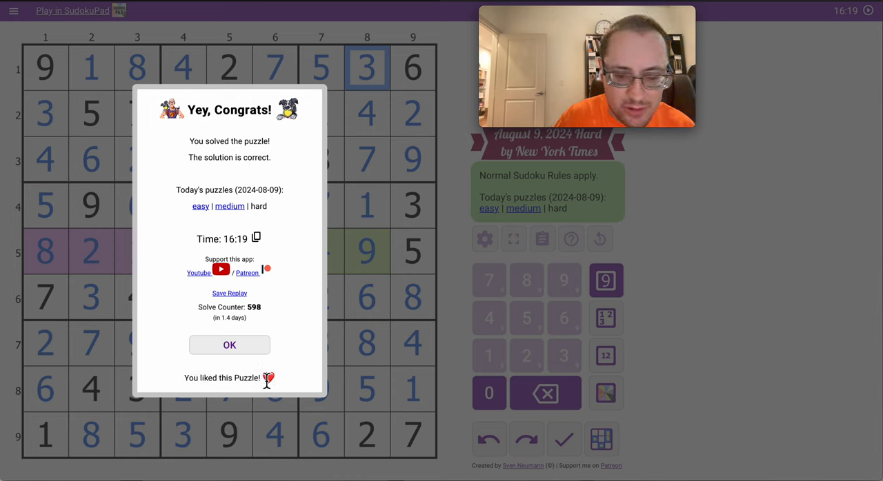
{"action": "left_click", "coordinate": [229, 345]}
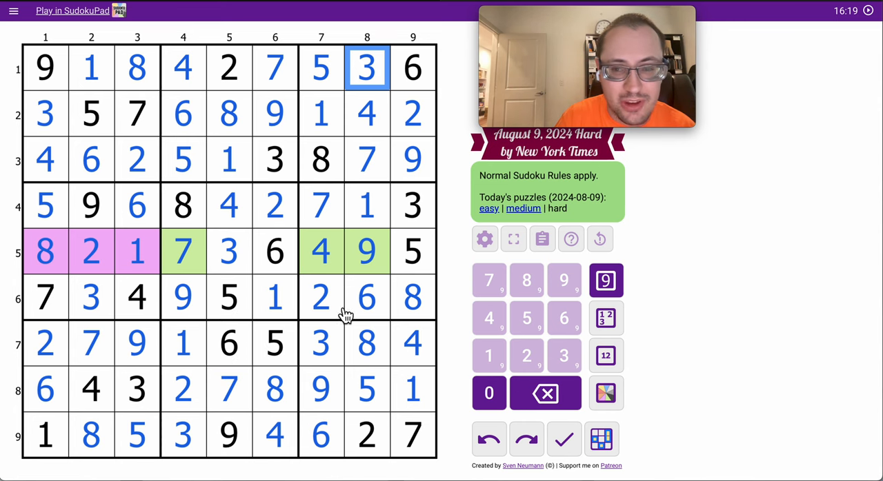